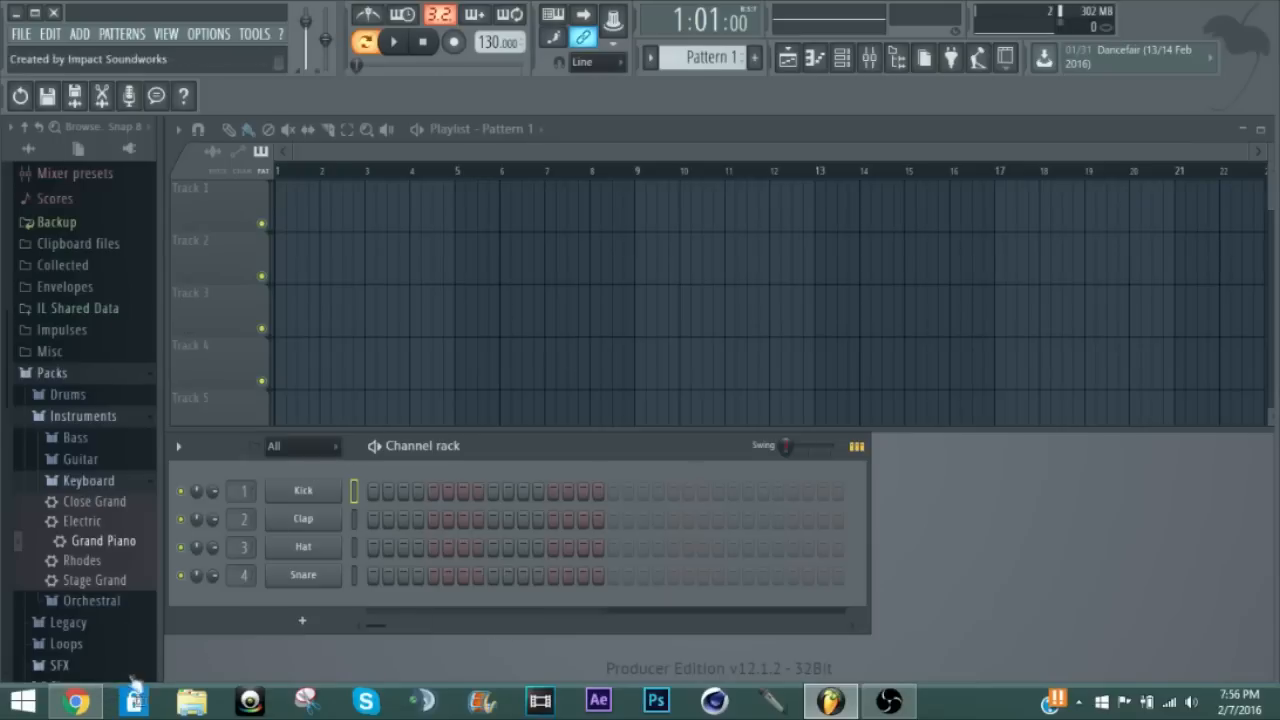
- Switch from FL Studio to the browser with the Yamaha Google search
left_click(78, 696)
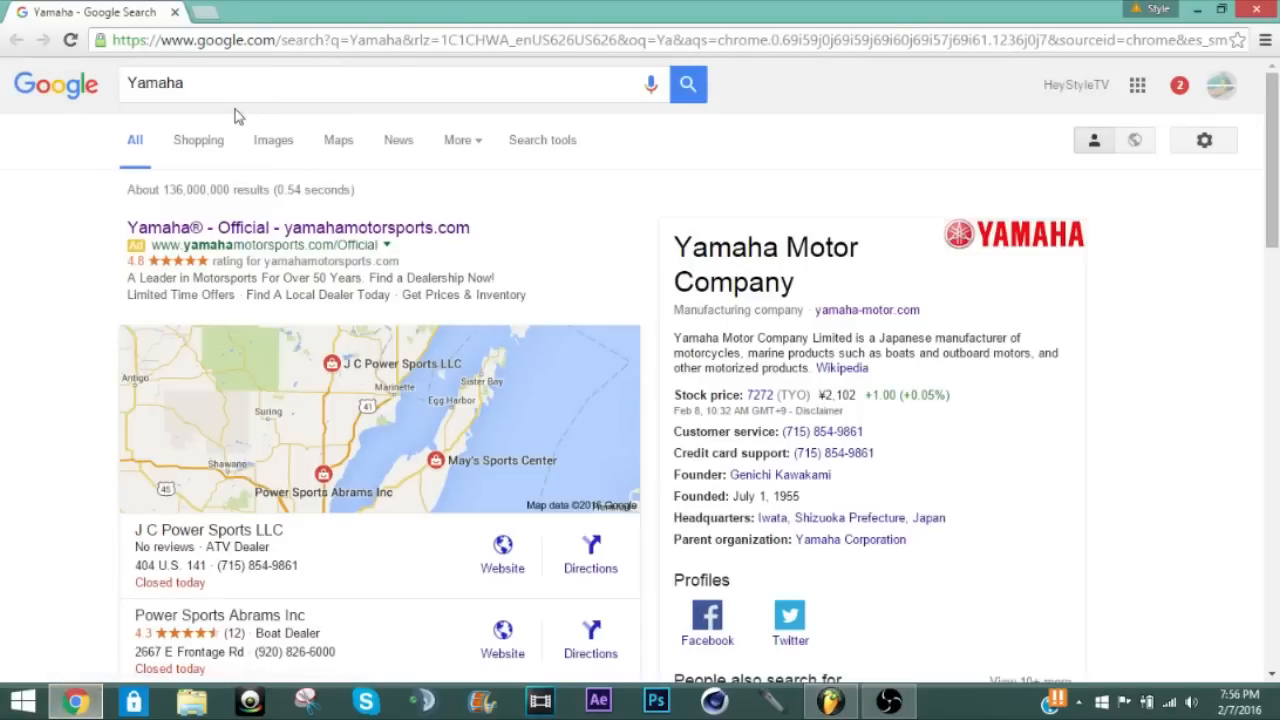
- Go to Musical Instruments on usa.yamaha.com and head to the Support area
scroll("down", 3)
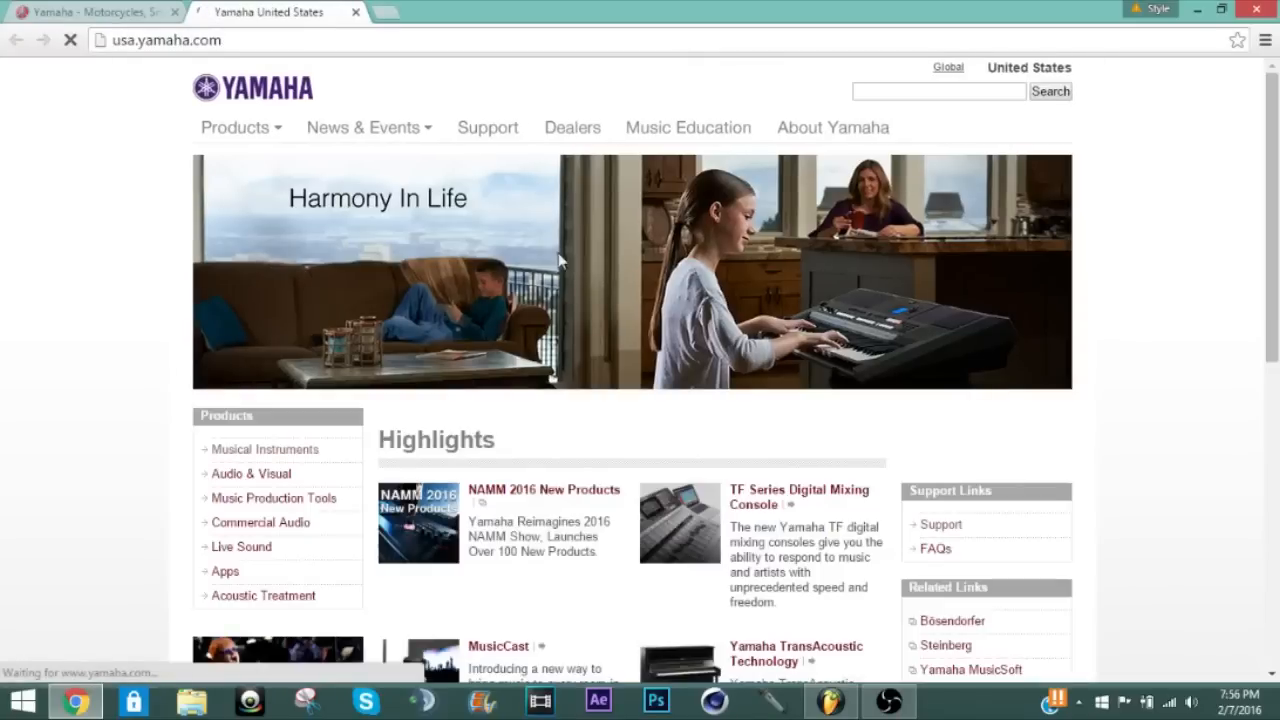
scroll("down", 3)
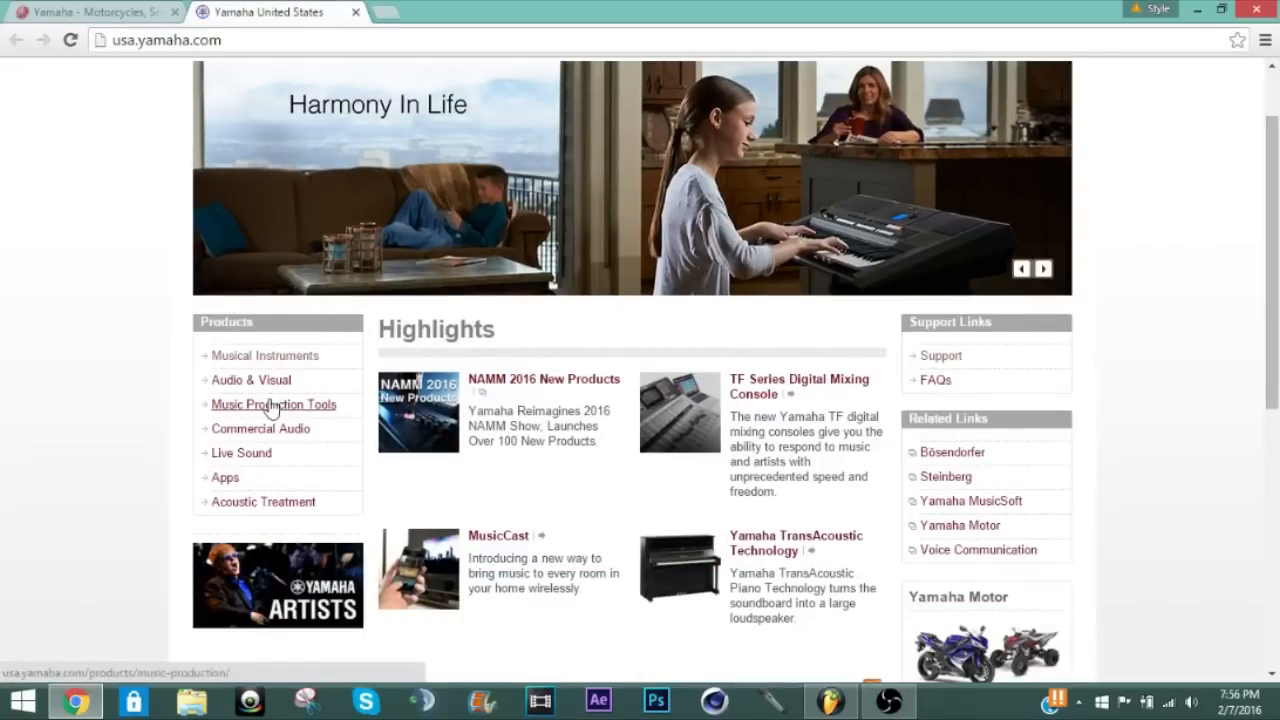
left_click(264, 356)
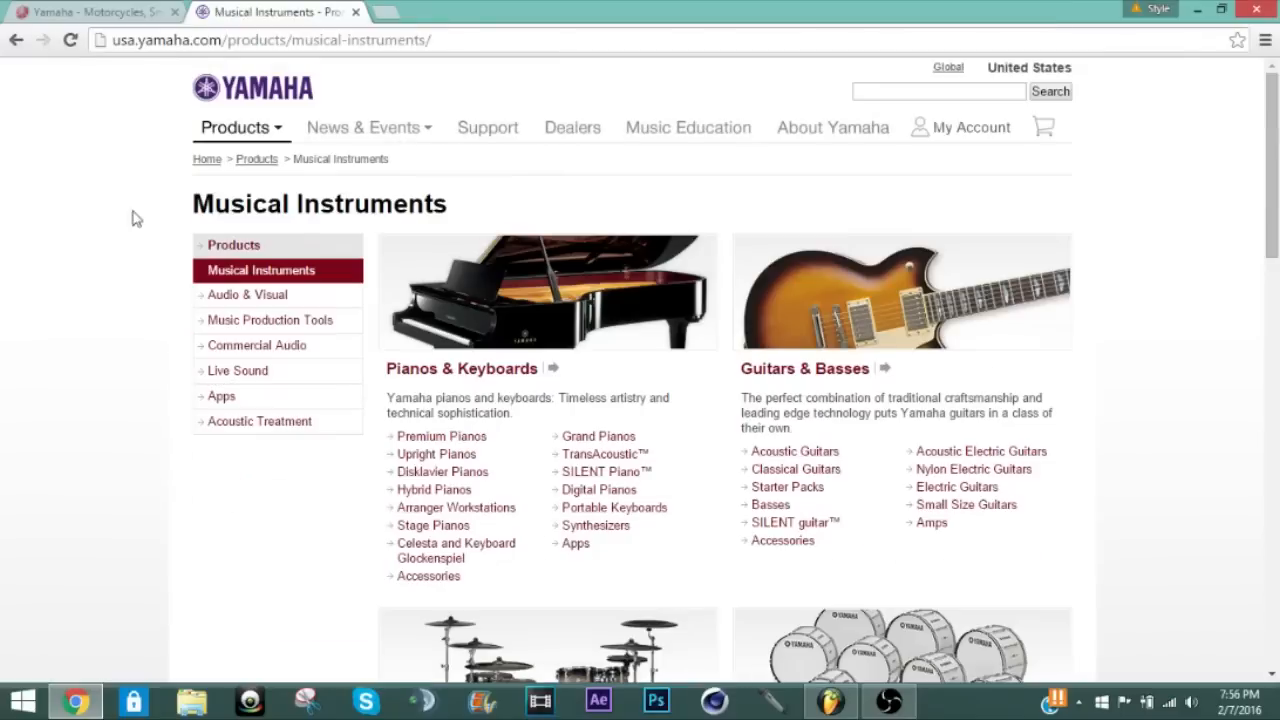
left_click(488, 128)
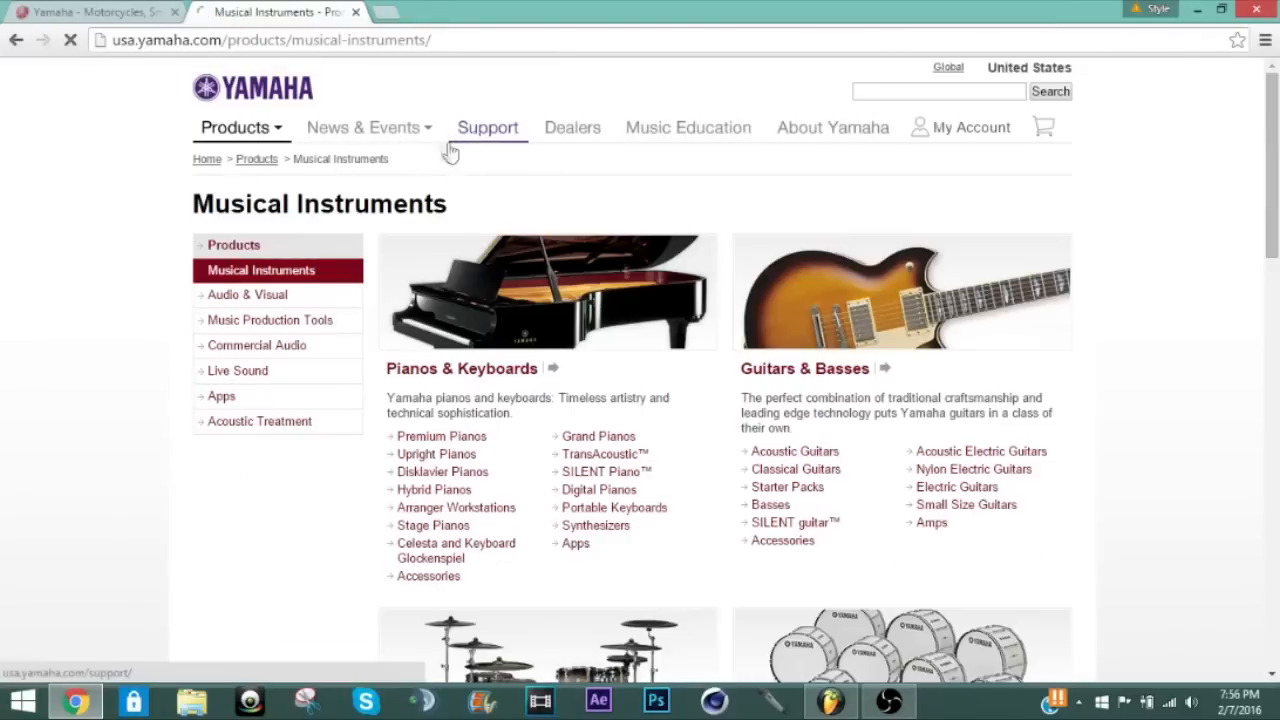
- On Downloads, start a model search in the Pianos & Keyboards category
left_click(488, 128)
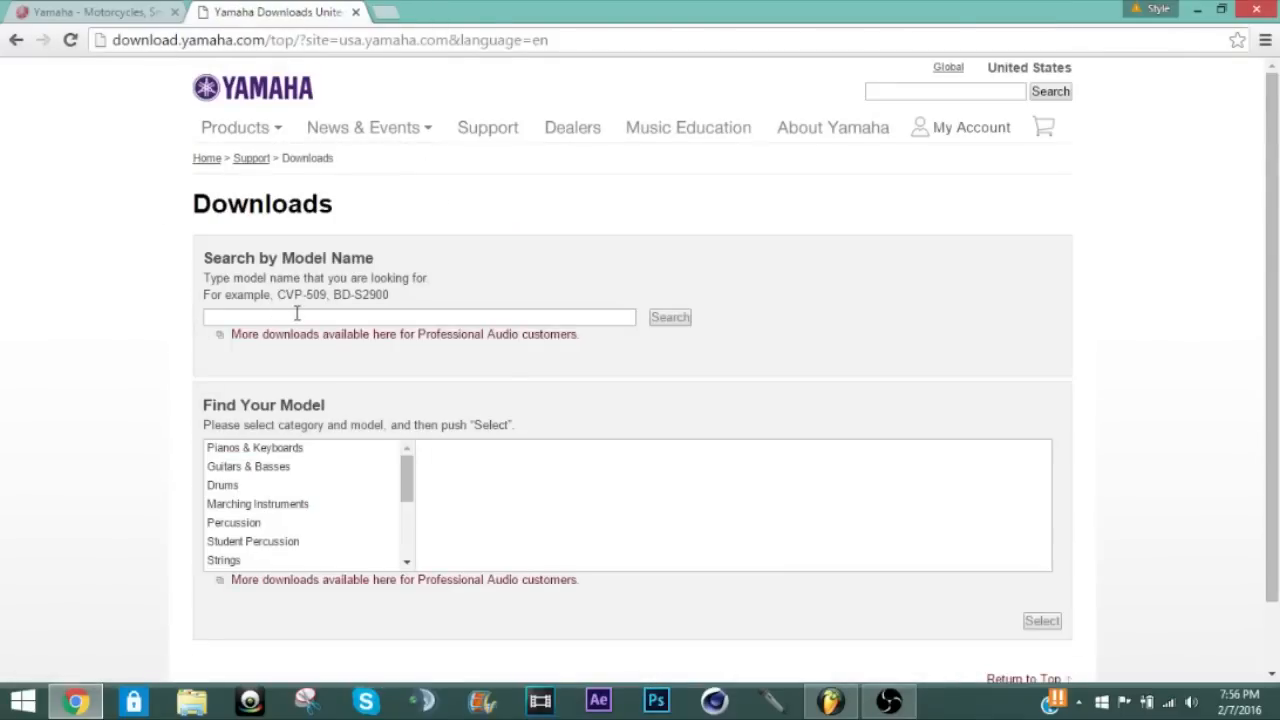
left_click(418, 316)
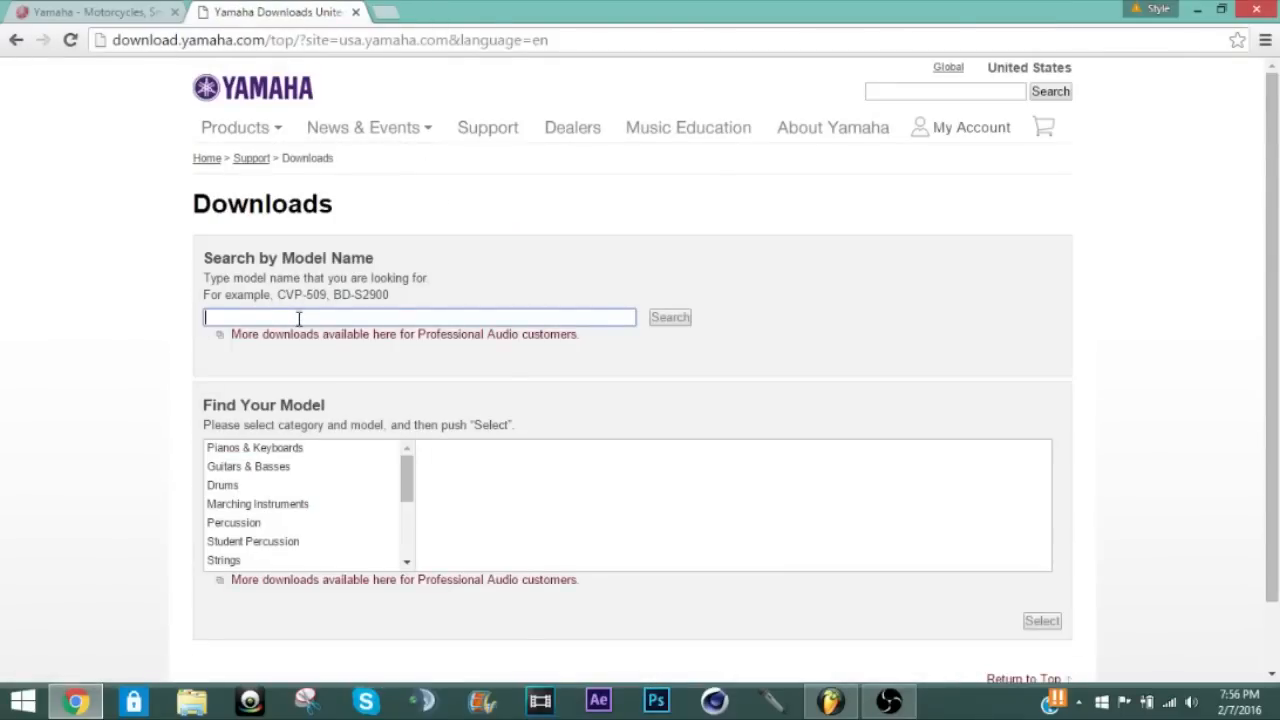
mouse_move(266, 476)
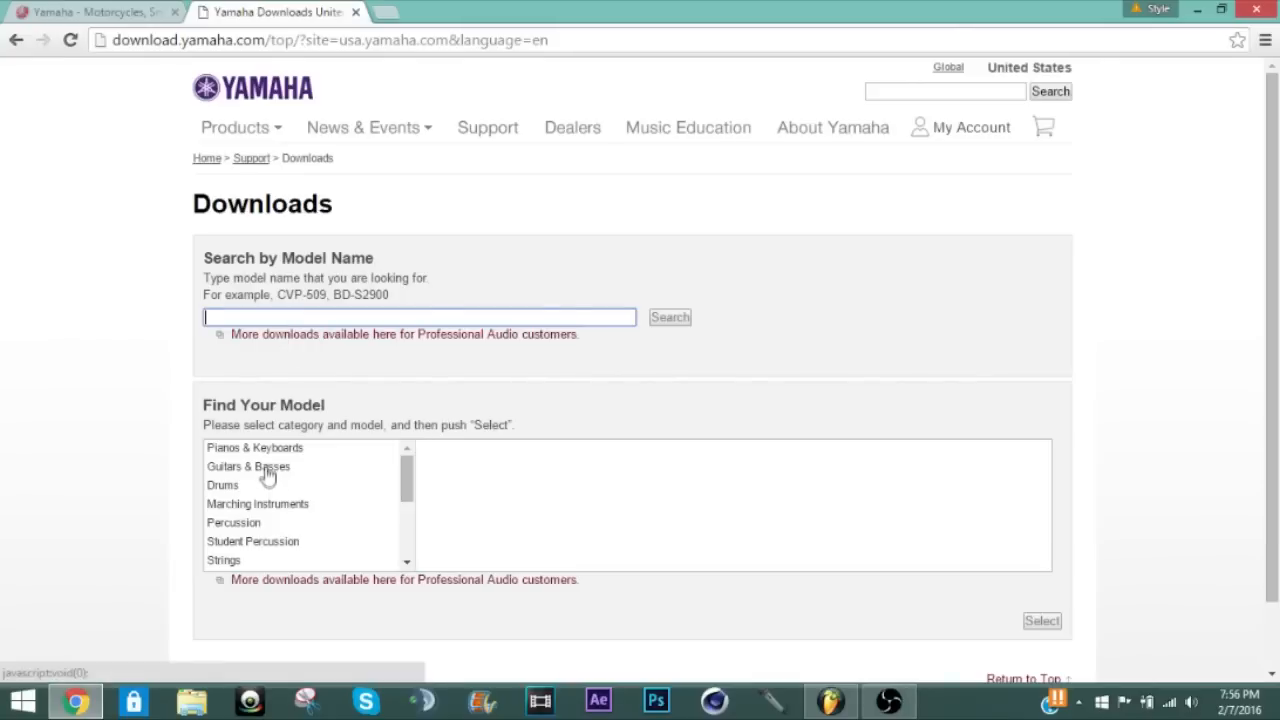
left_click(254, 448)
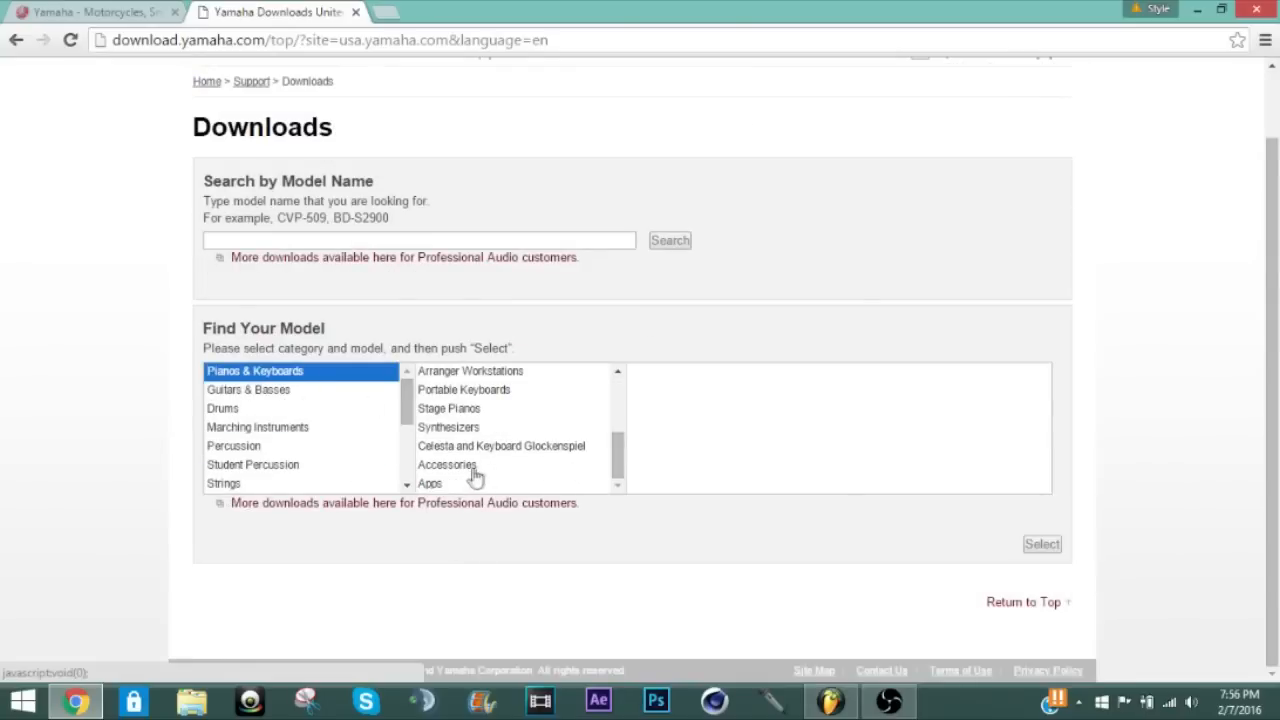
mouse_move(456, 398)
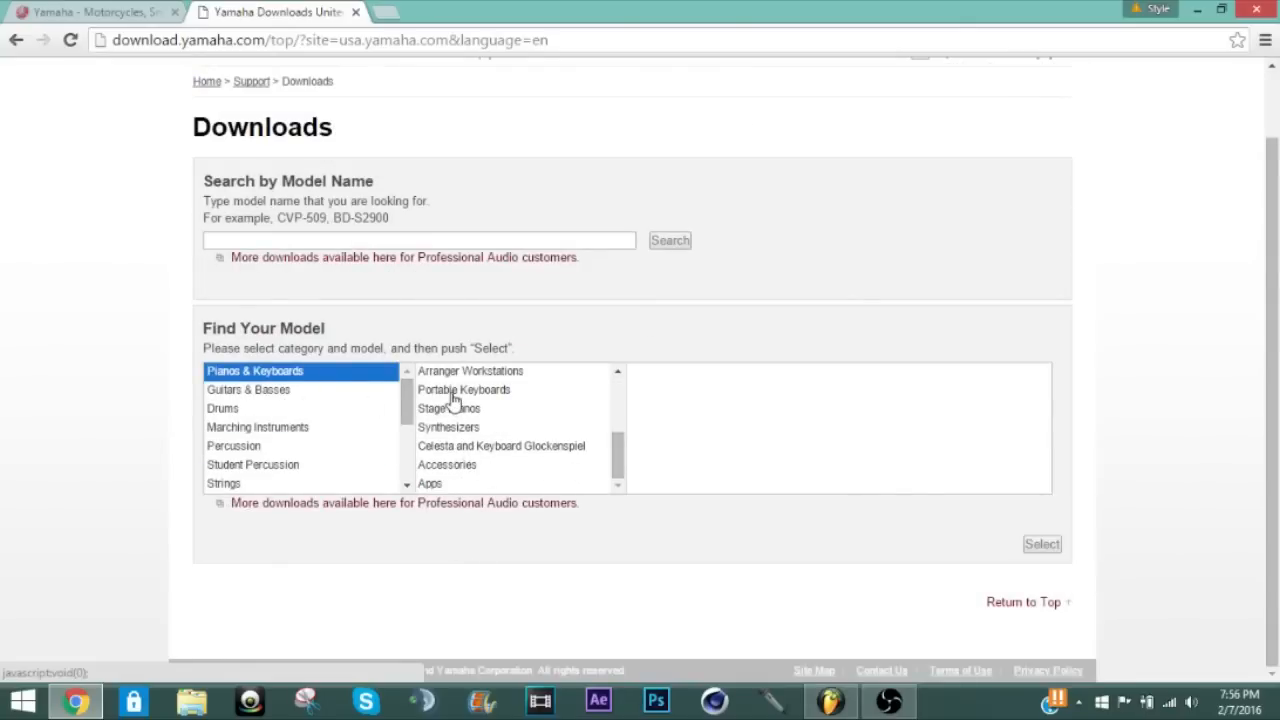
- Narrow to Portable Keyboards, choose YPG-235 and show its downloads list
left_click(464, 388)
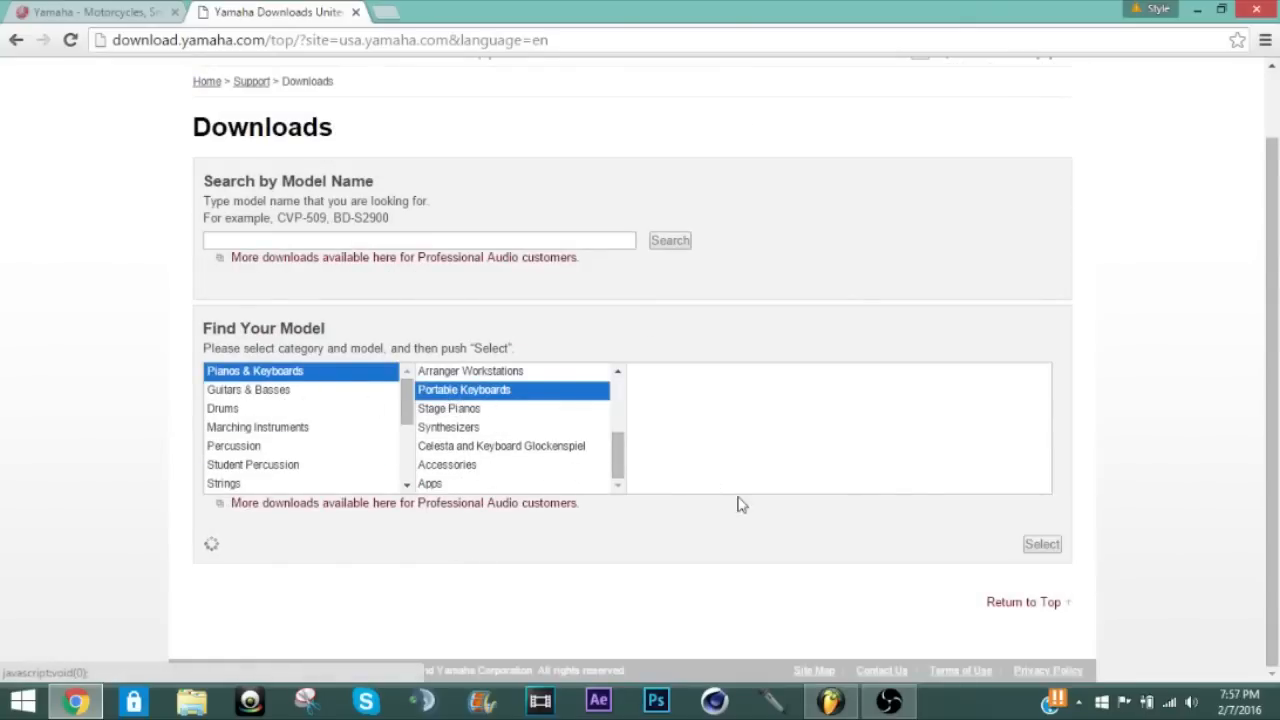
left_click(464, 388)
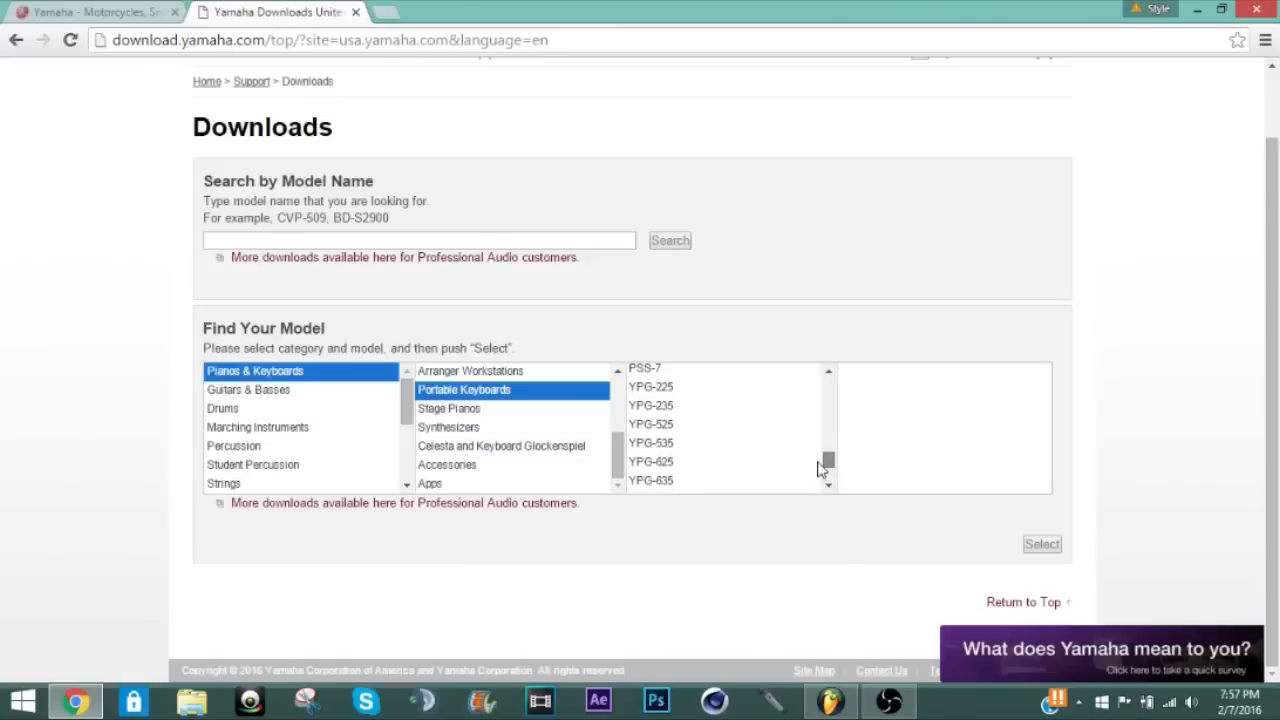
left_click(660, 452)
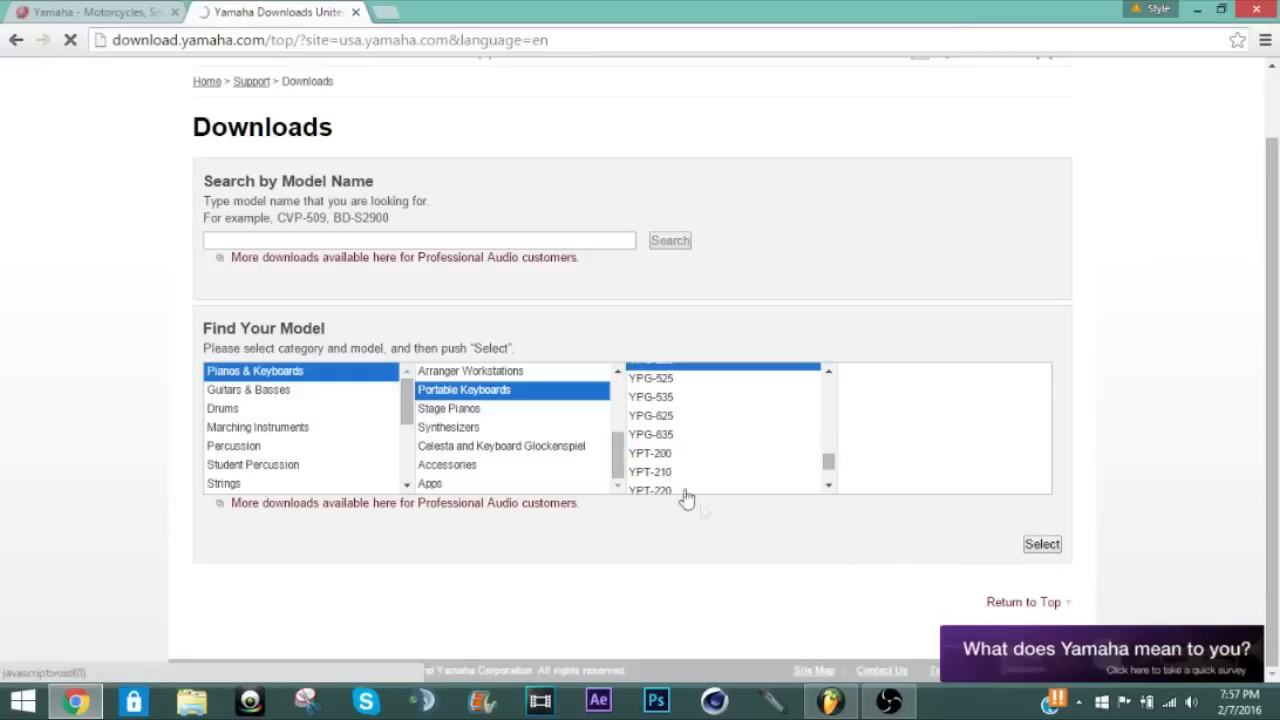
left_click(1040, 544)
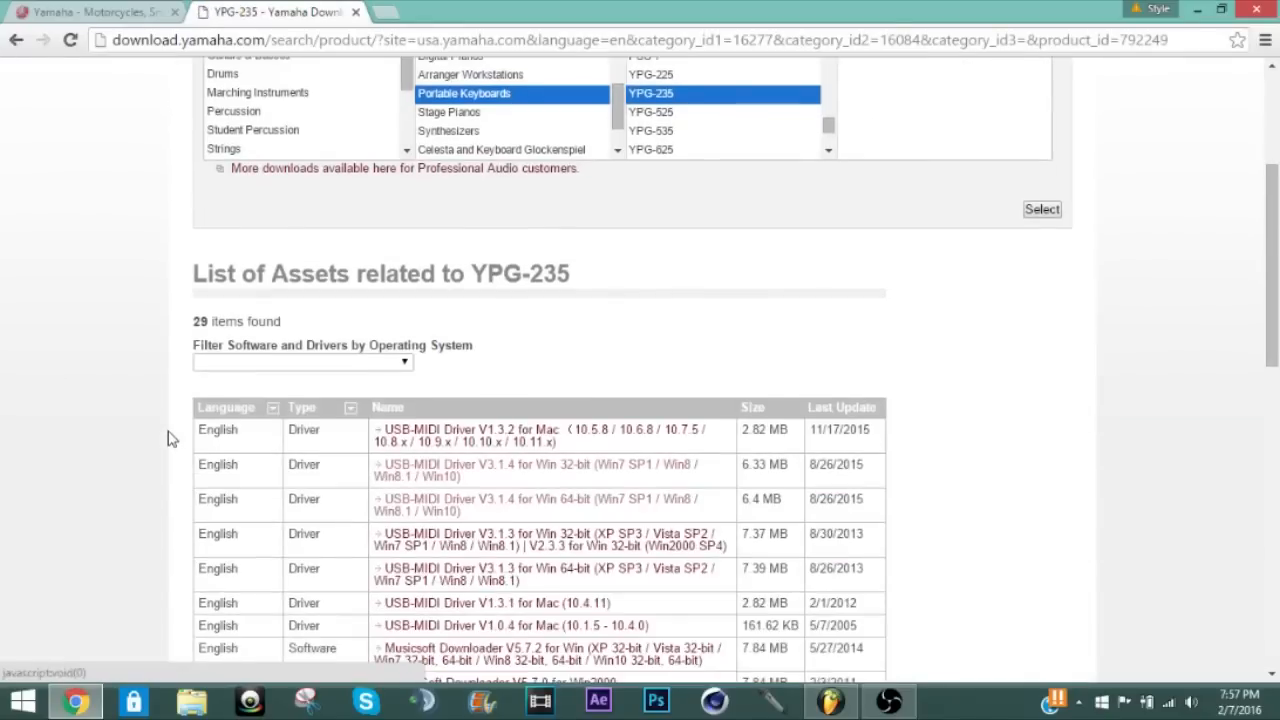
- On the USB-MIDI Driver V3.1.4 for Win page, agree to the licence terms
scroll("down", 3)
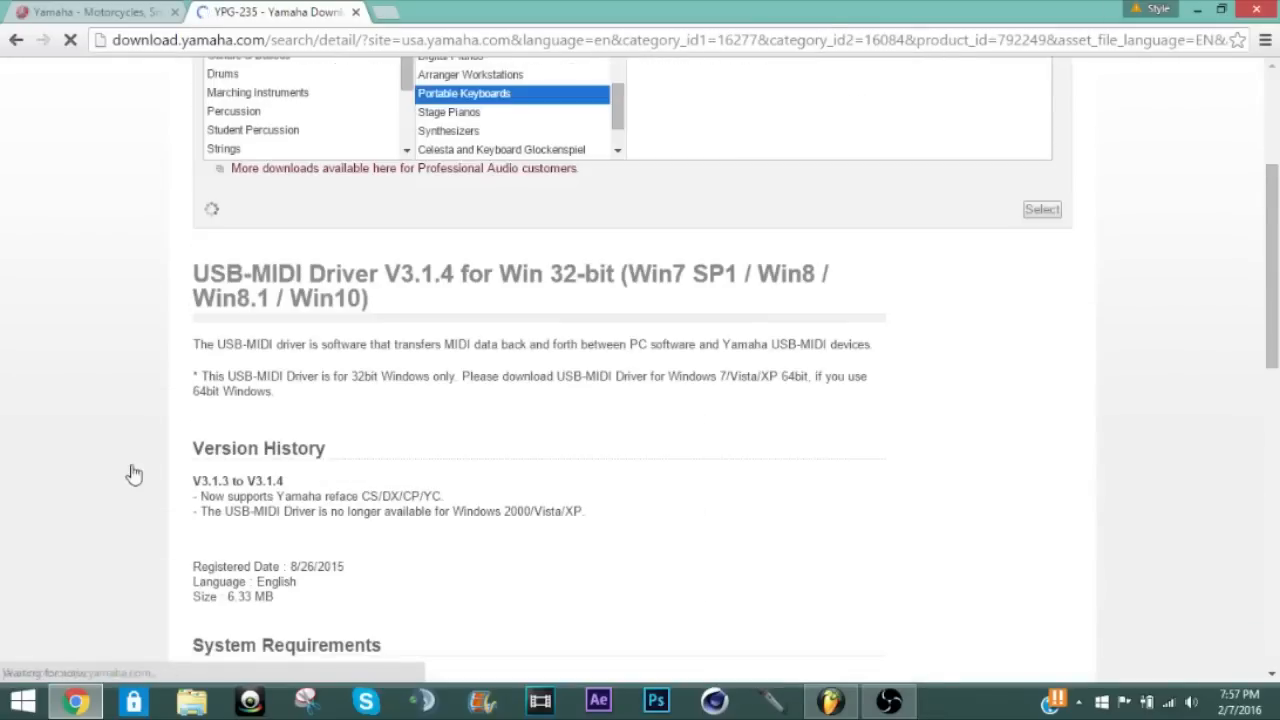
scroll("down", 3)
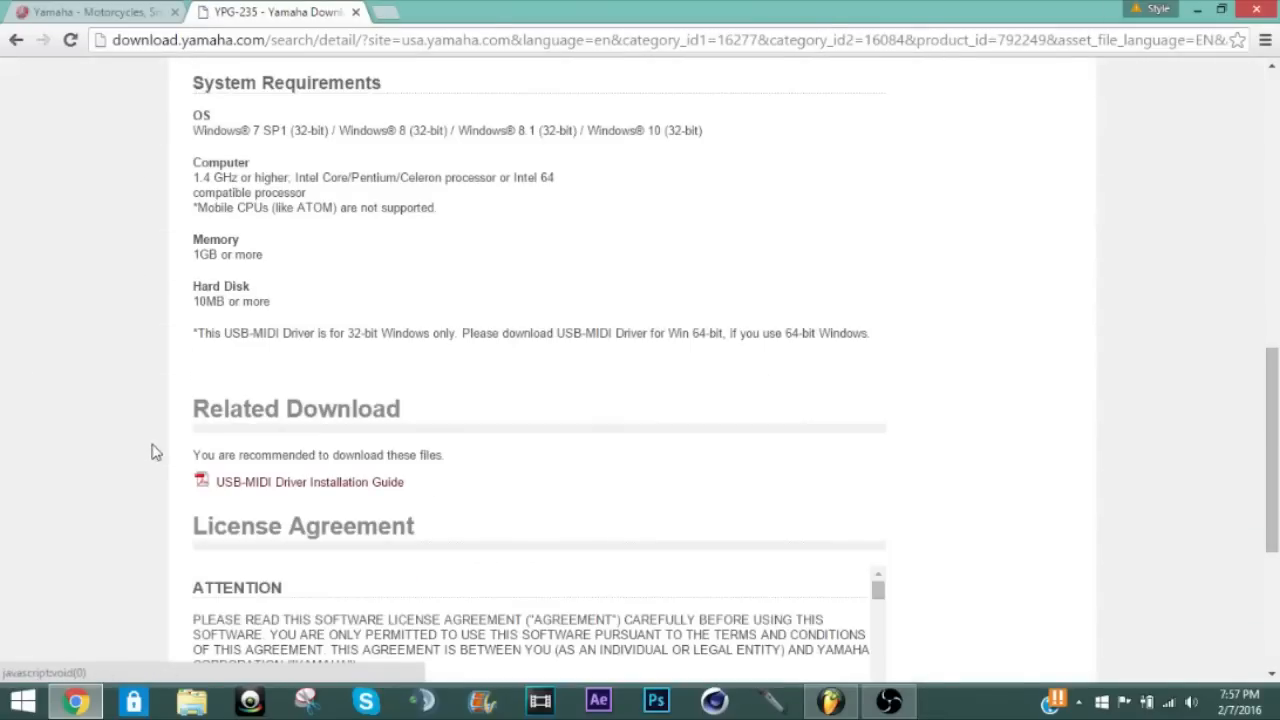
scroll("down", 3)
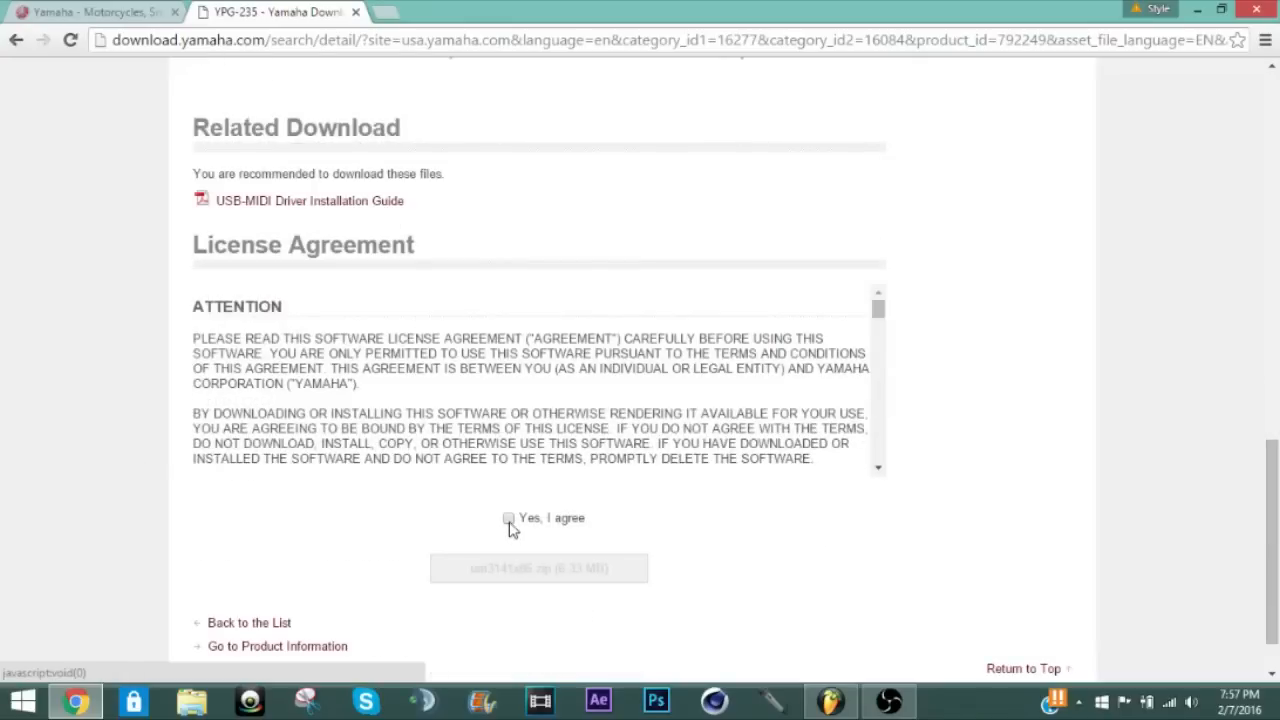
left_click(508, 516)
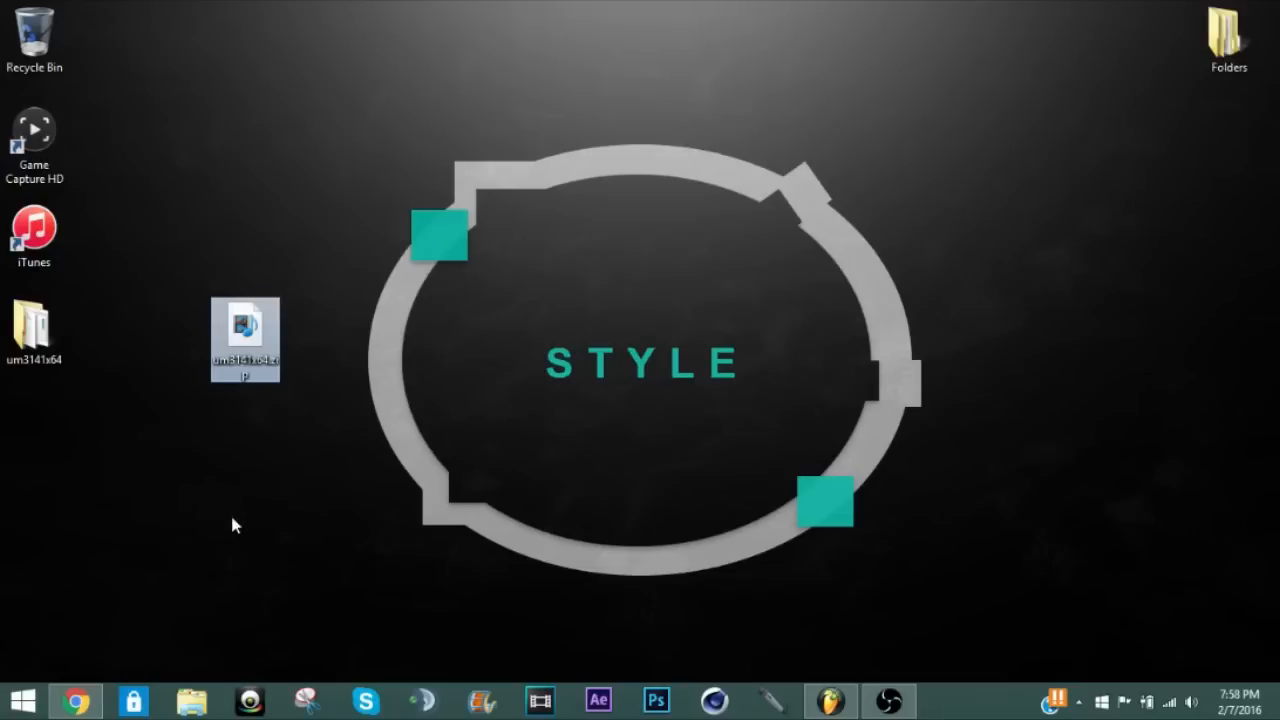
mouse_move(240, 538)
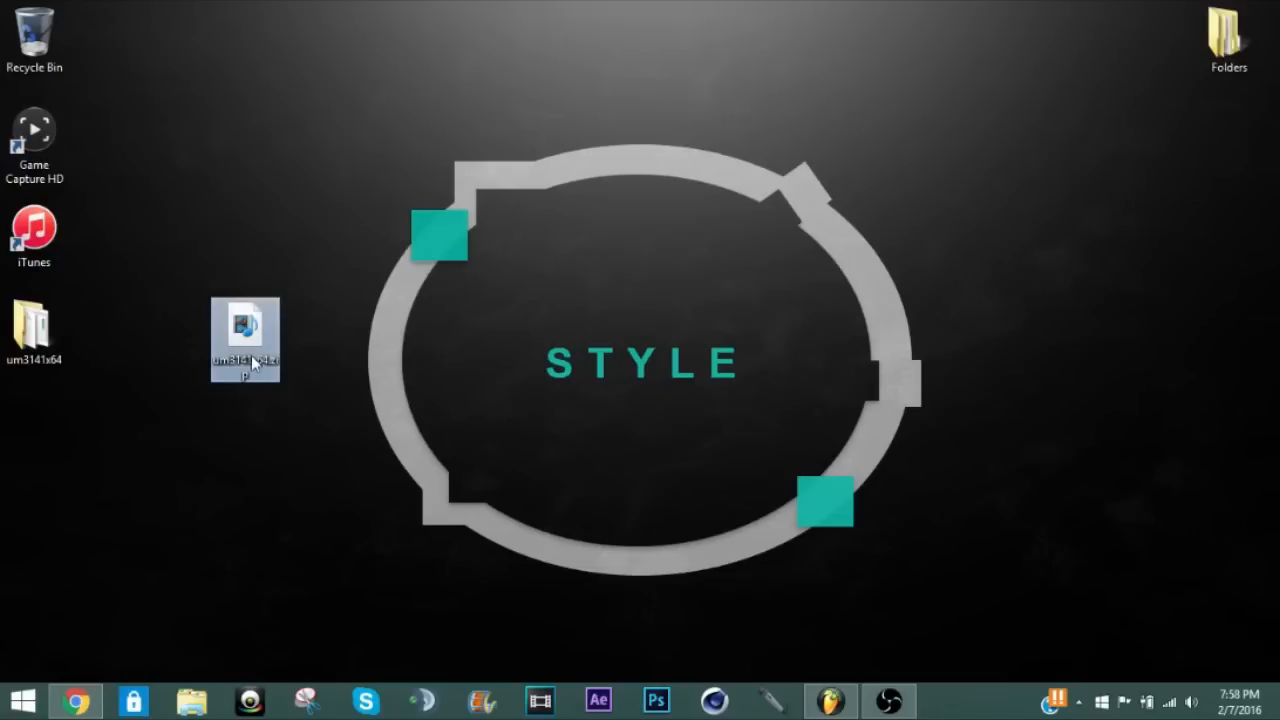
- Extract um3141x64 to the desktop with WinRAR, overwriting both installation guide files
right_click(244, 360)
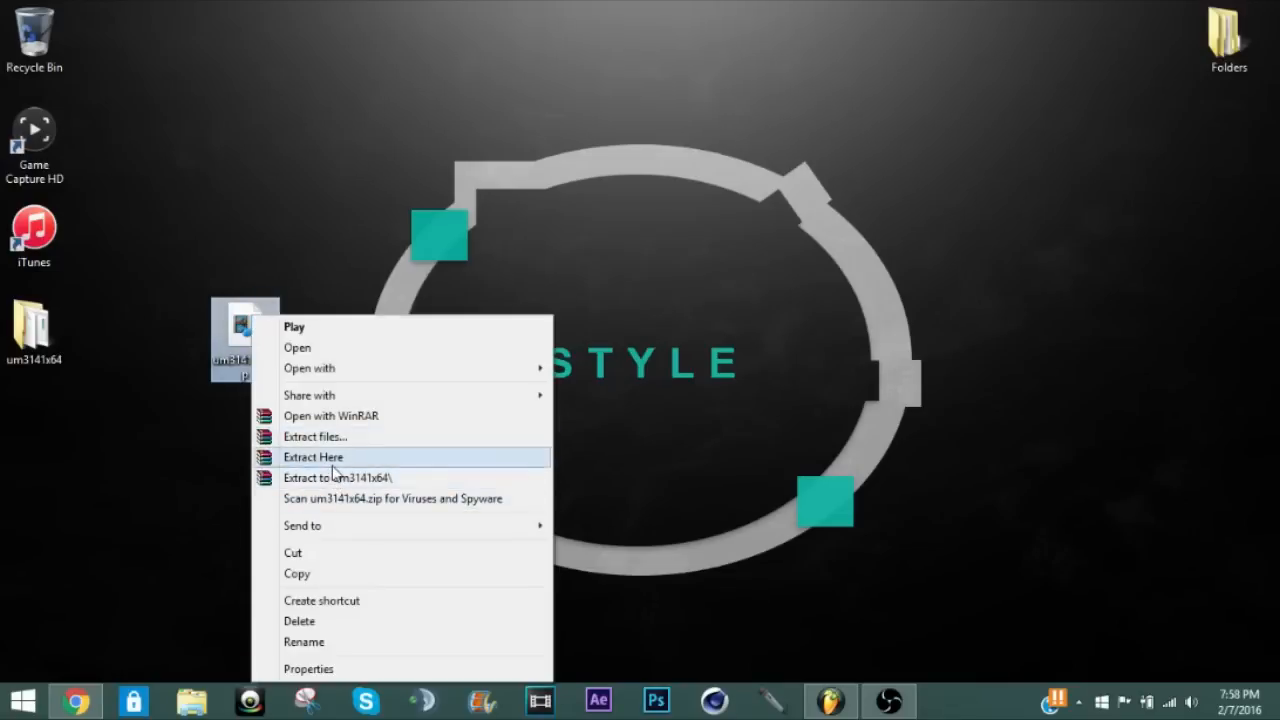
left_click(312, 456)
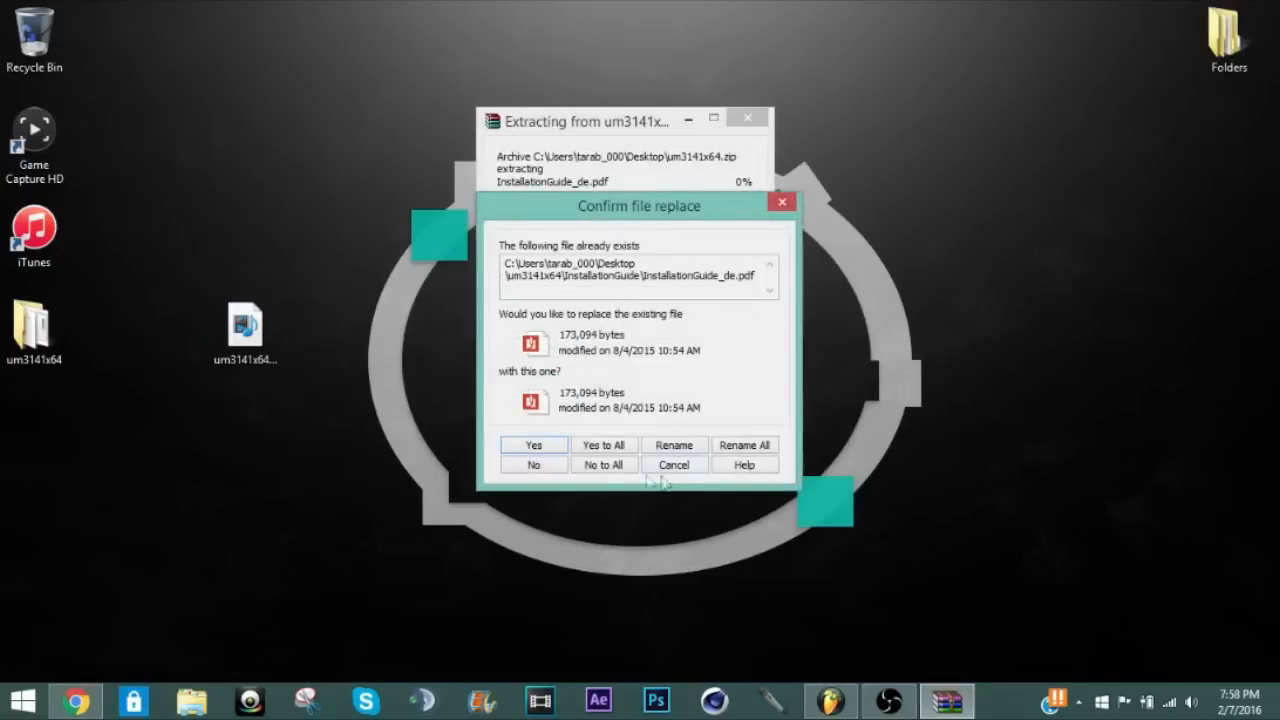
left_click(532, 444)
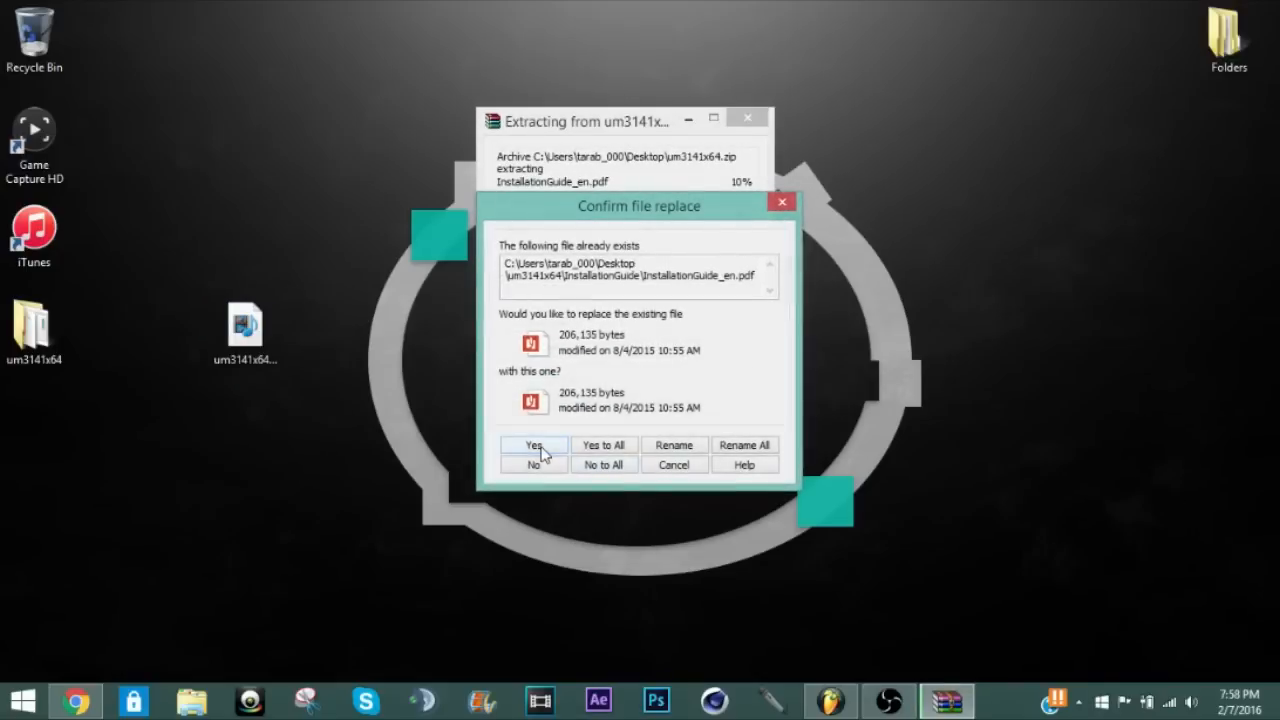
left_click(532, 444)
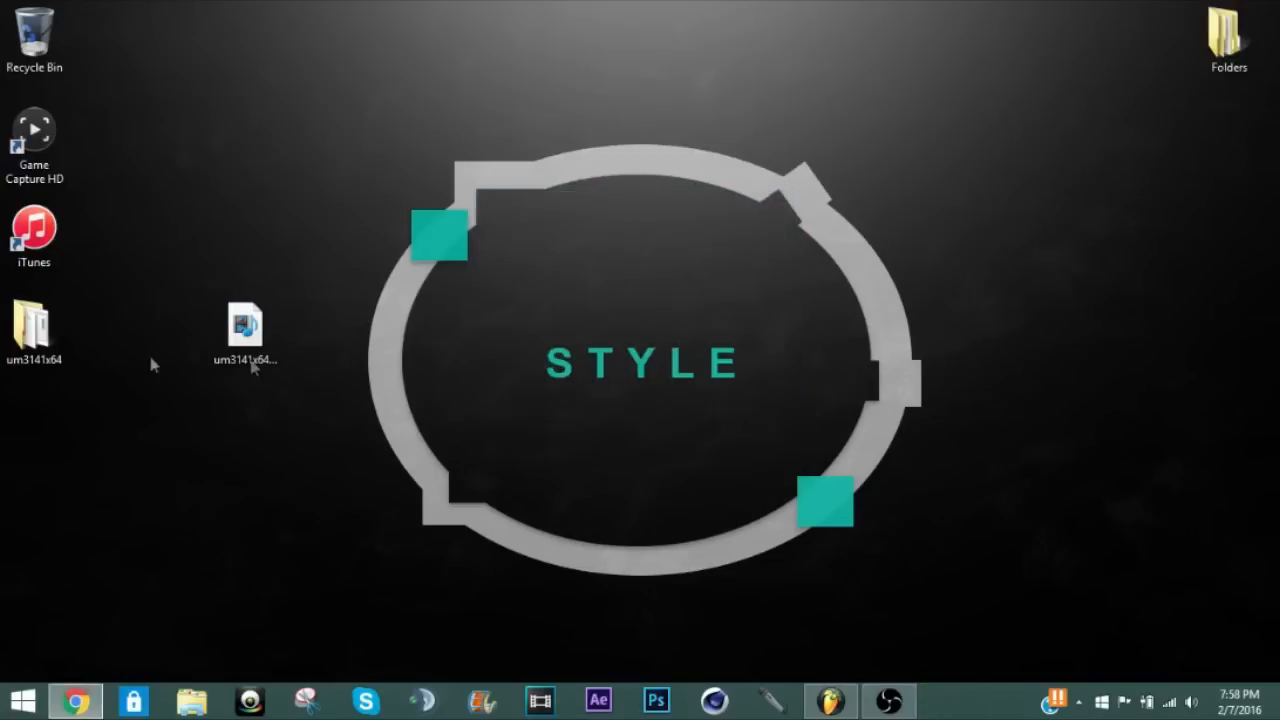
left_click(34, 324)
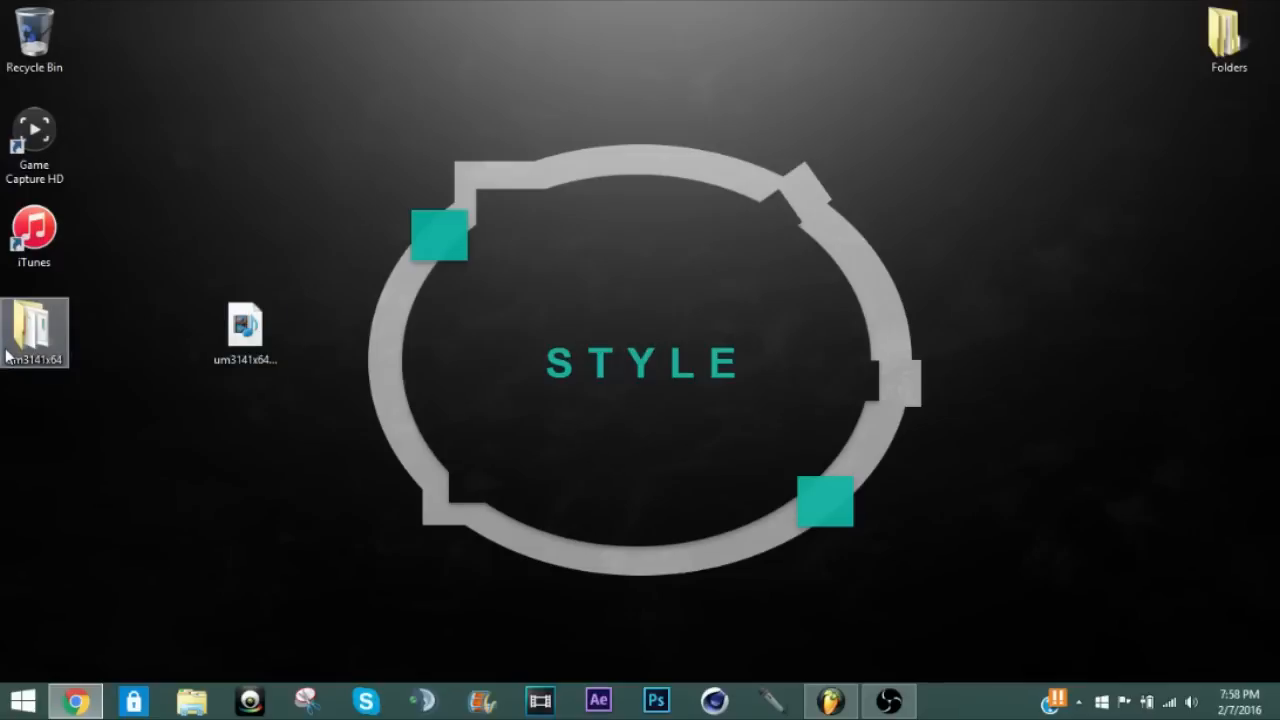
mouse_move(60, 348)
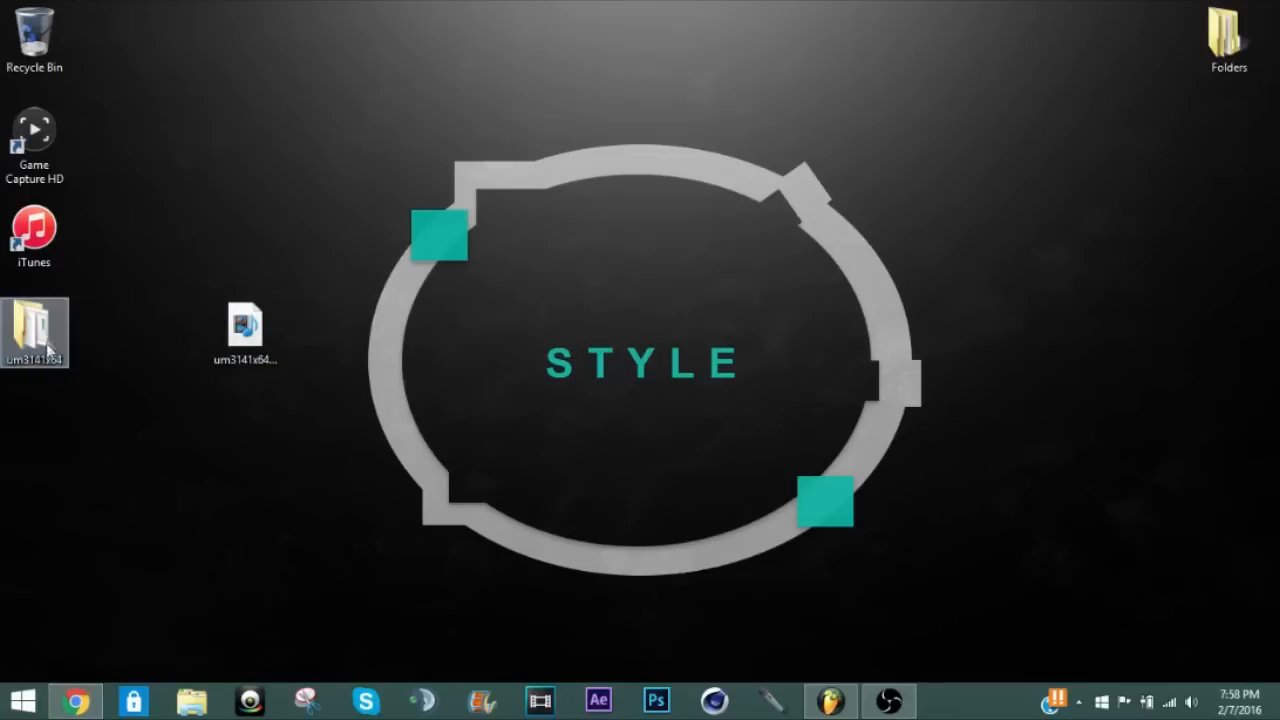
- Open the extracted um3141x64 folder in File Explorer to find setup.exe
double_click(34, 324)
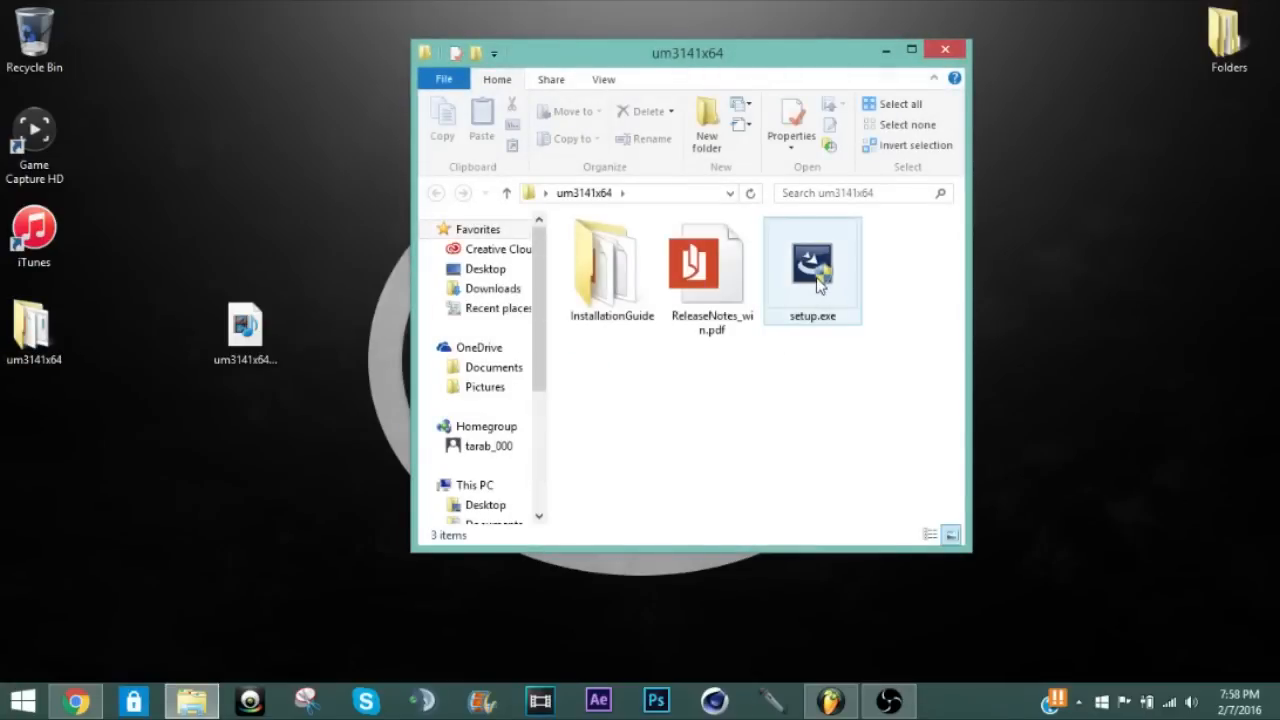
mouse_move(816, 276)
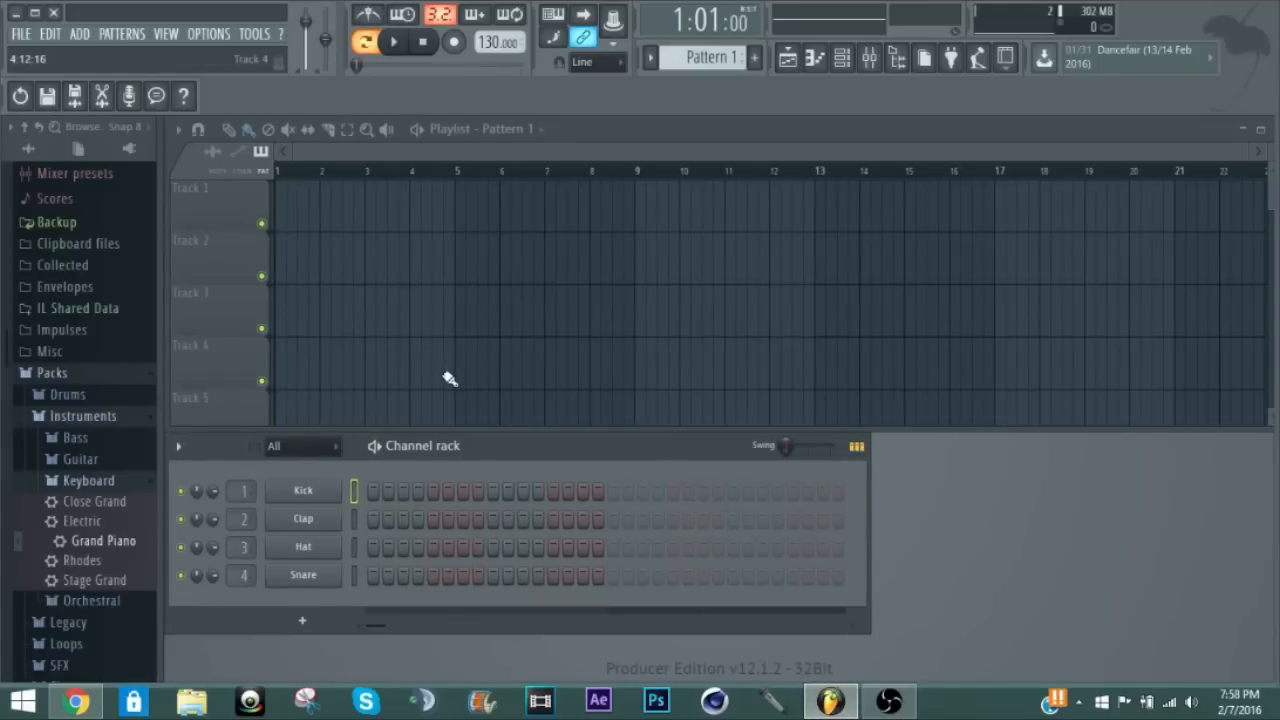
mouse_move(110, 546)
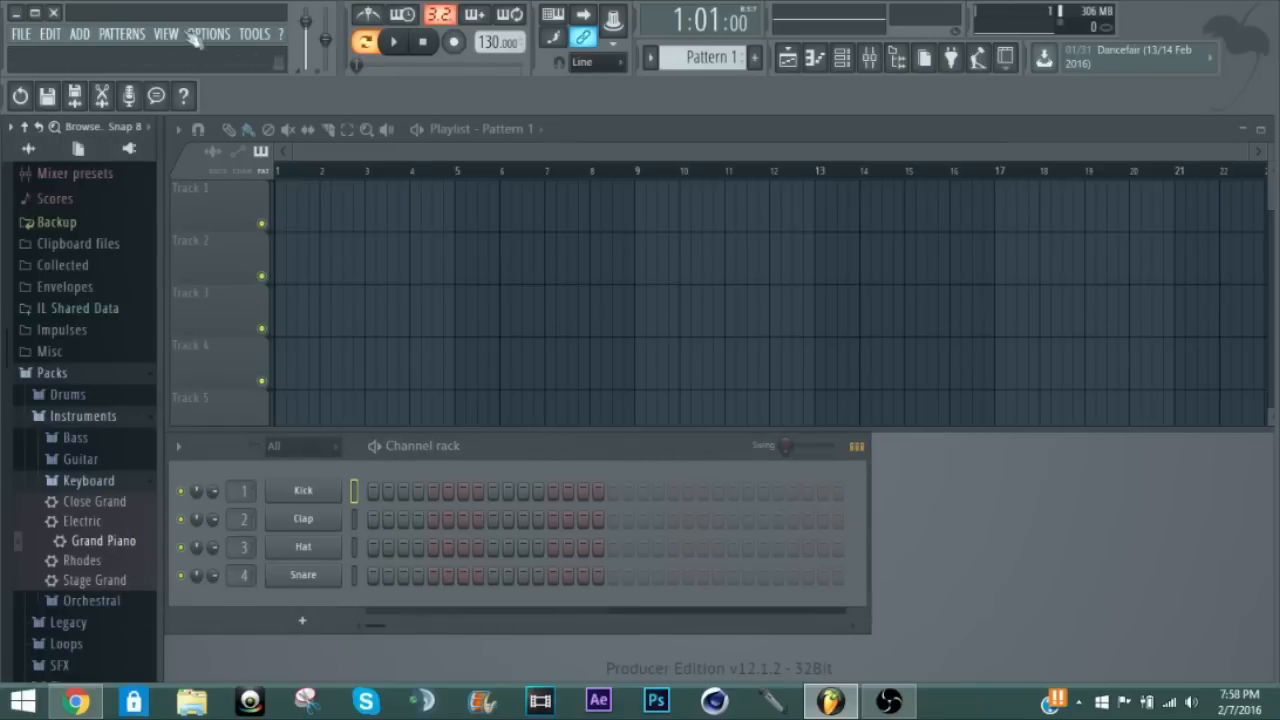
- Bring up Options > MIDI settings in FL Studio
left_click(208, 36)
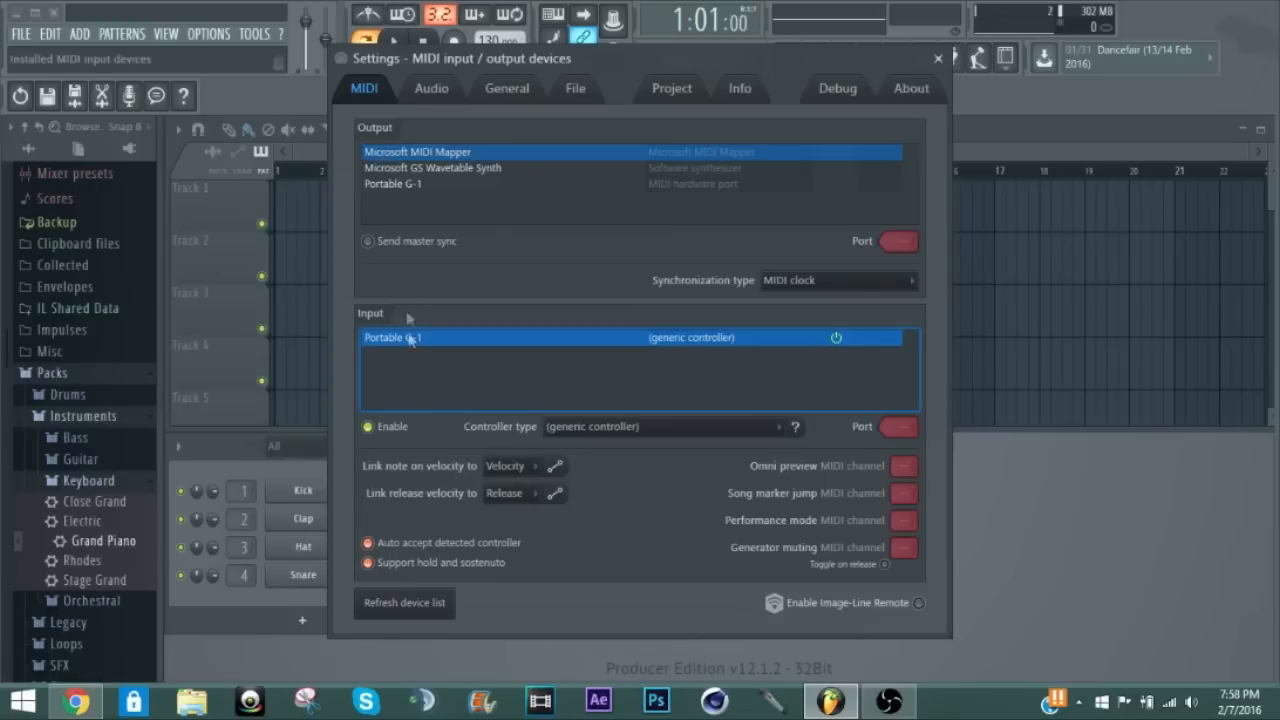
mouse_move(392, 348)
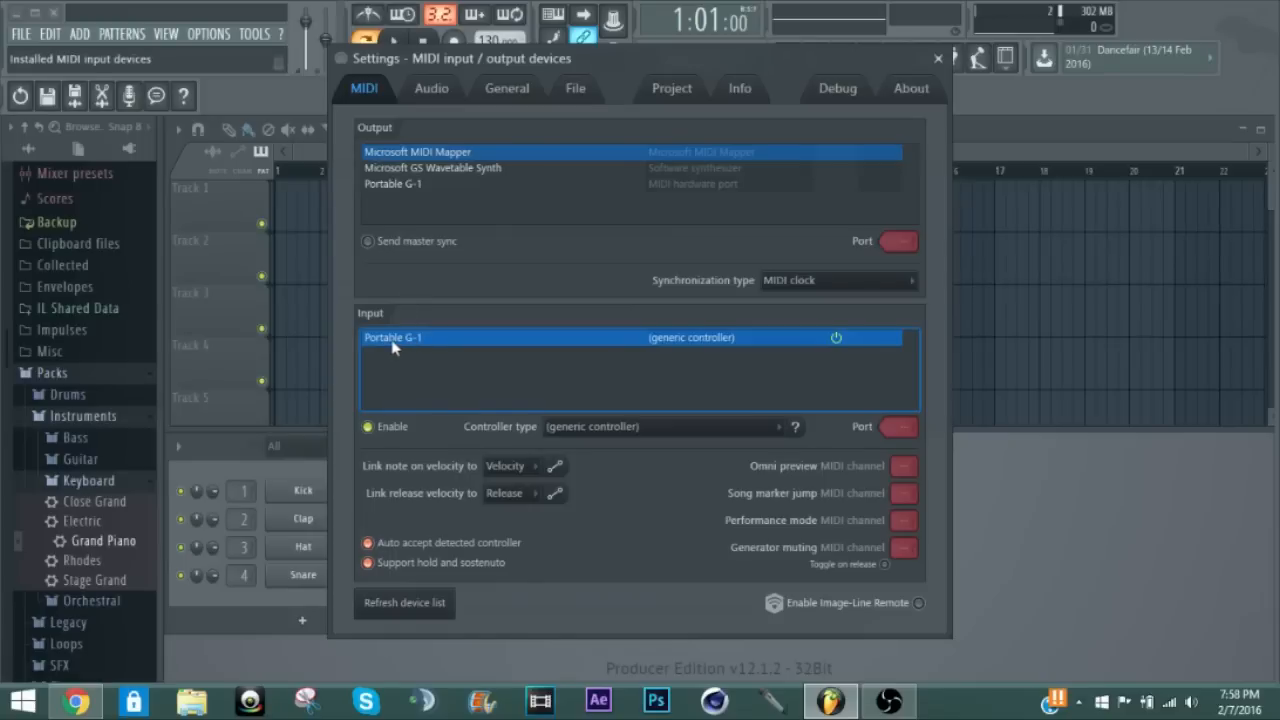
mouse_move(386, 356)
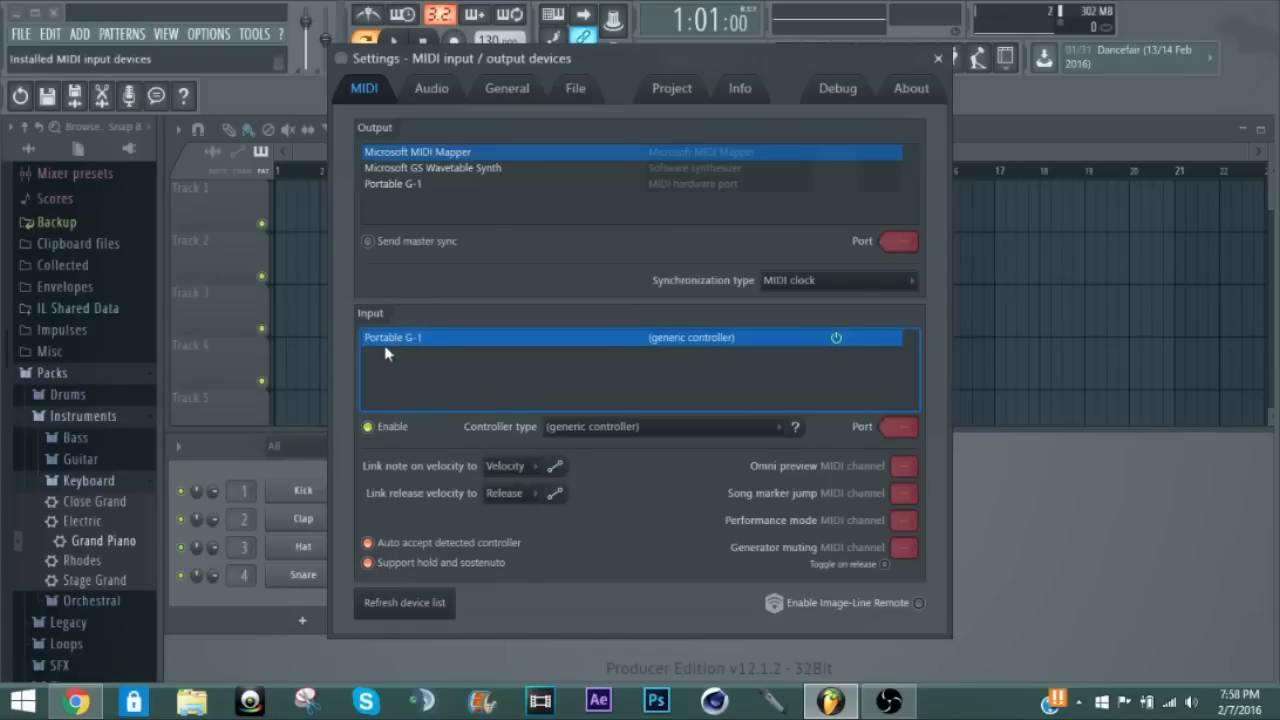
mouse_move(392, 348)
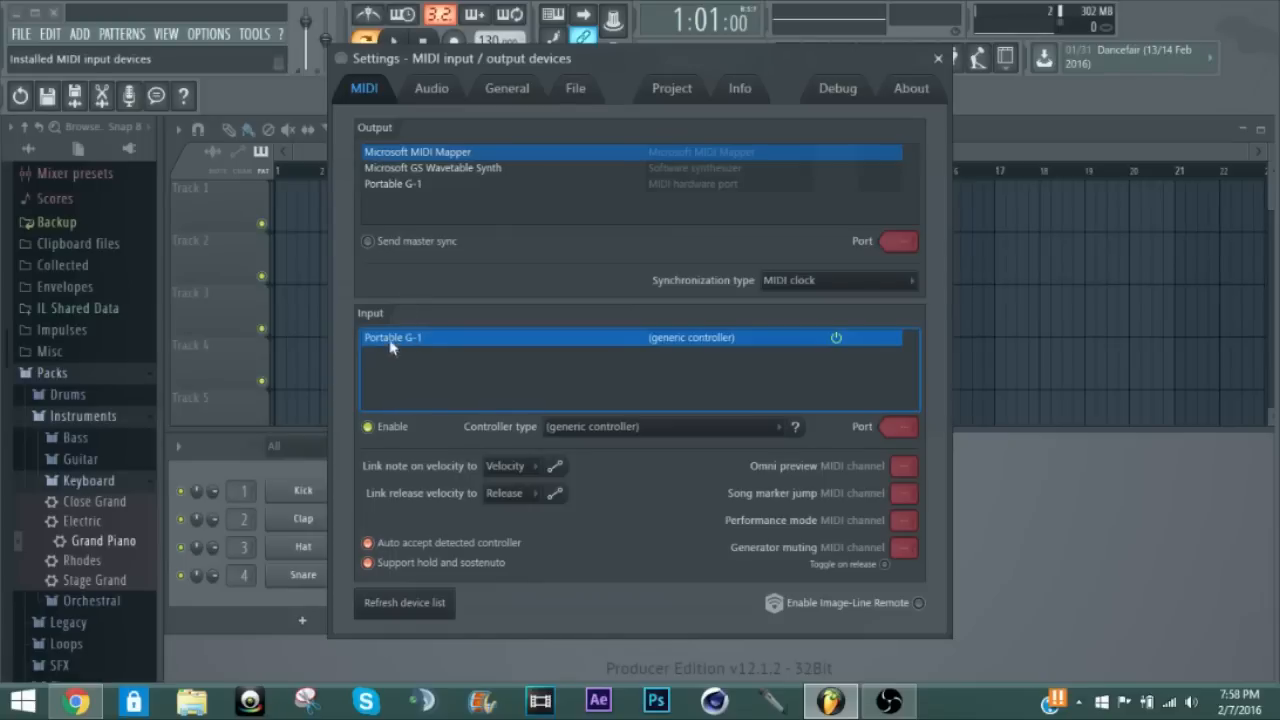
- Enable Portable G-1 as the MIDI input device and close the settings
left_click(368, 428)
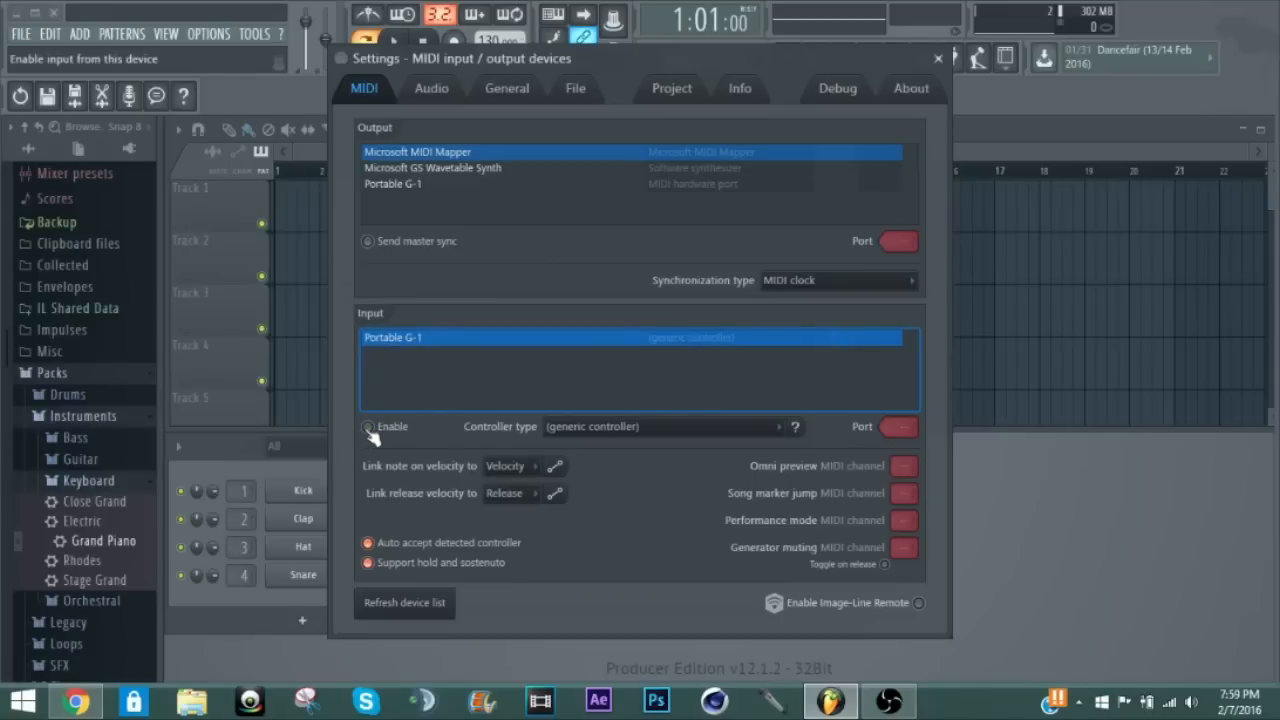
left_click(364, 426)
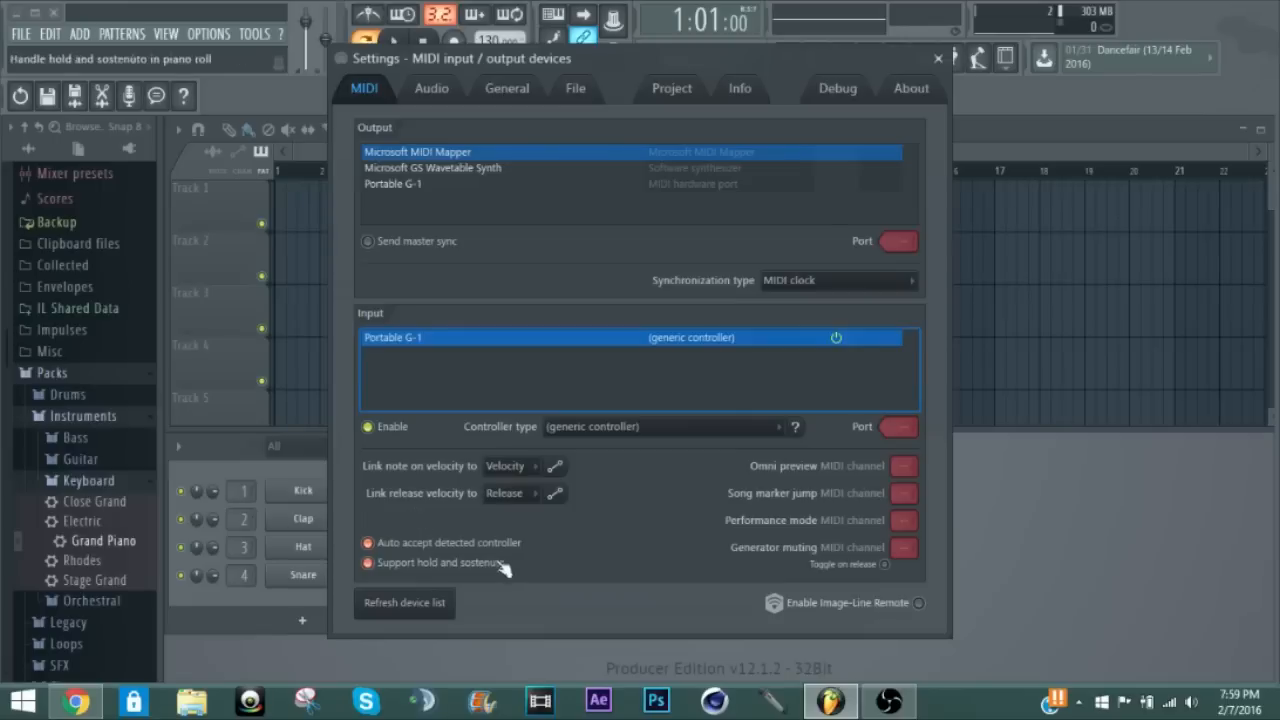
mouse_move(412, 620)
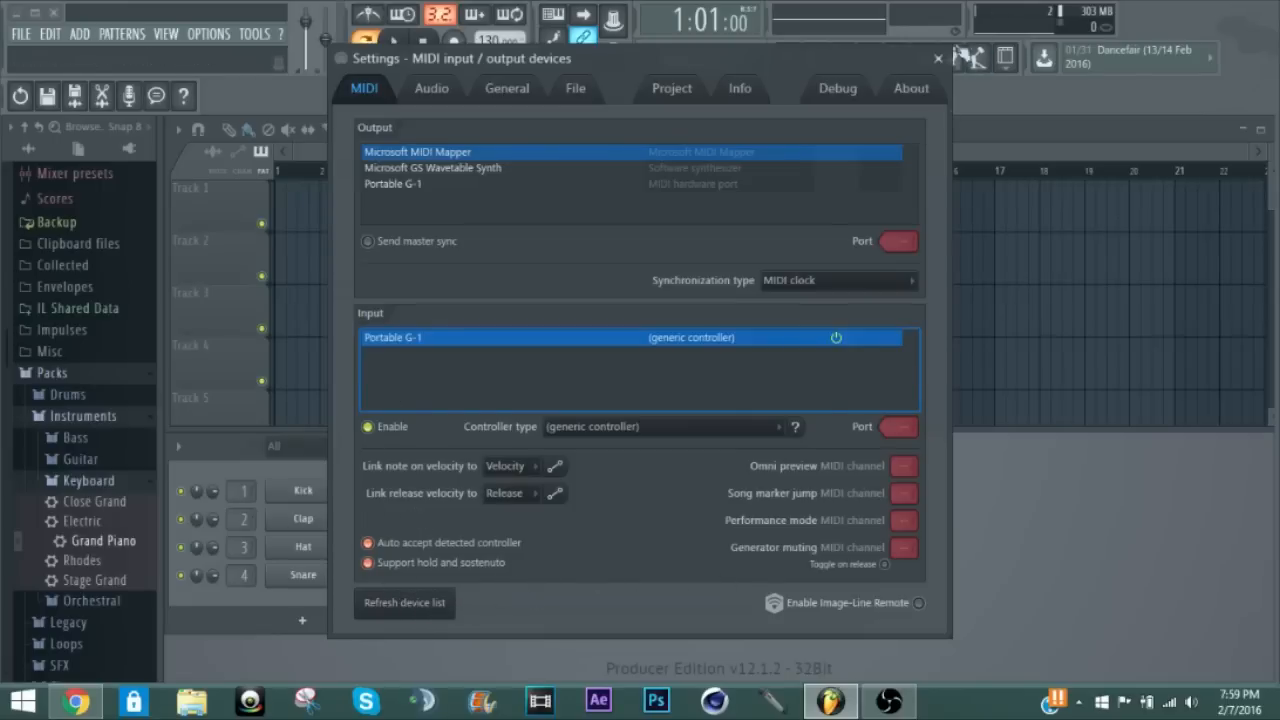
left_click(932, 60)
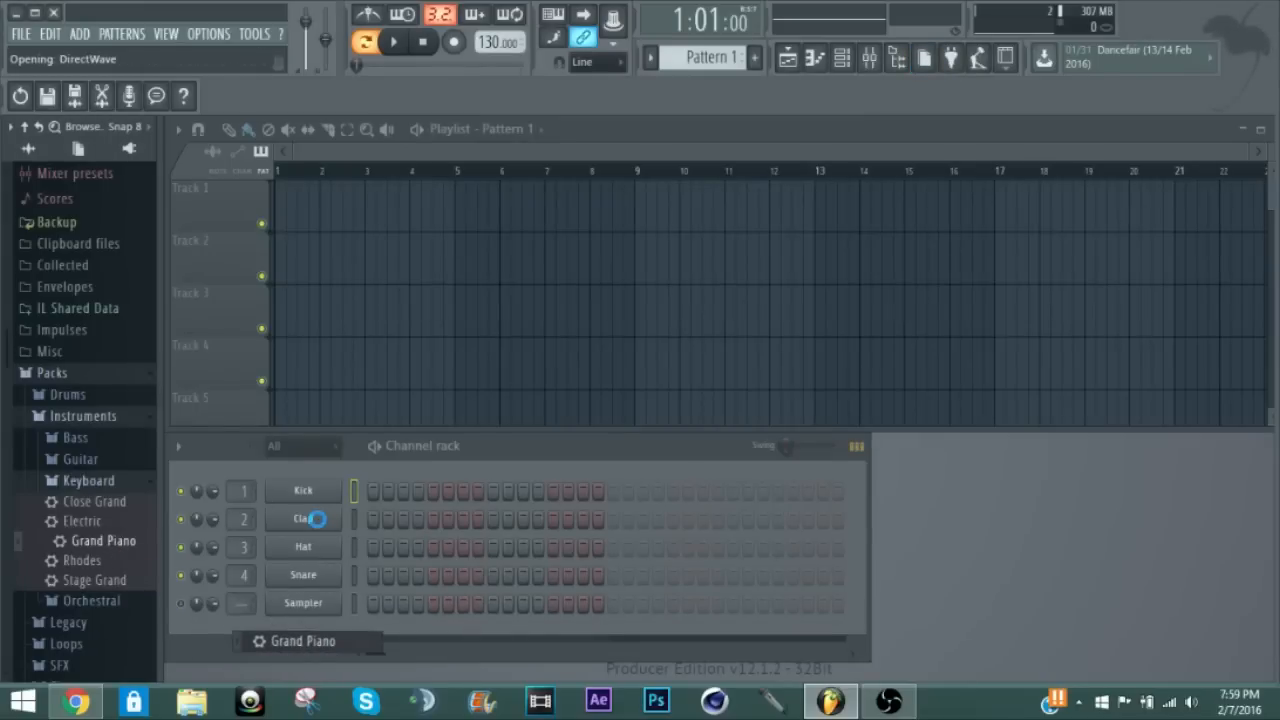
- Review the Grand Piano channel's DirectWave window and close it
double_click(300, 518)
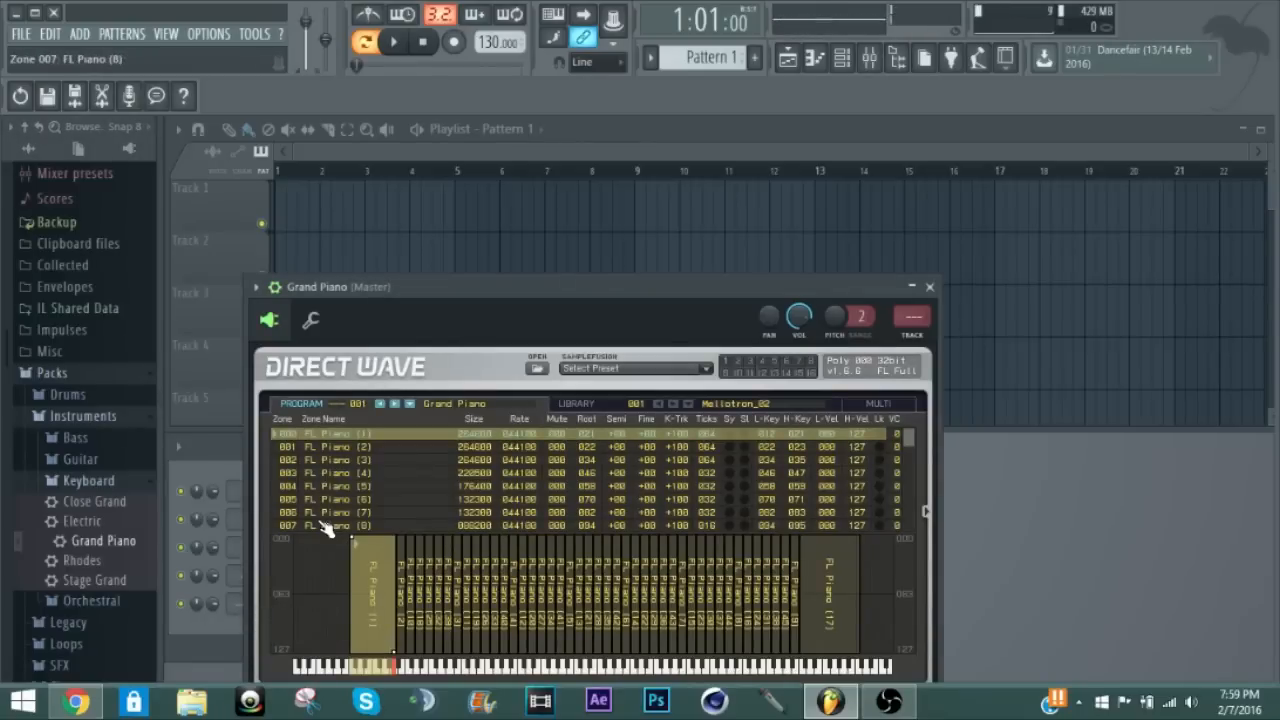
left_click(928, 288)
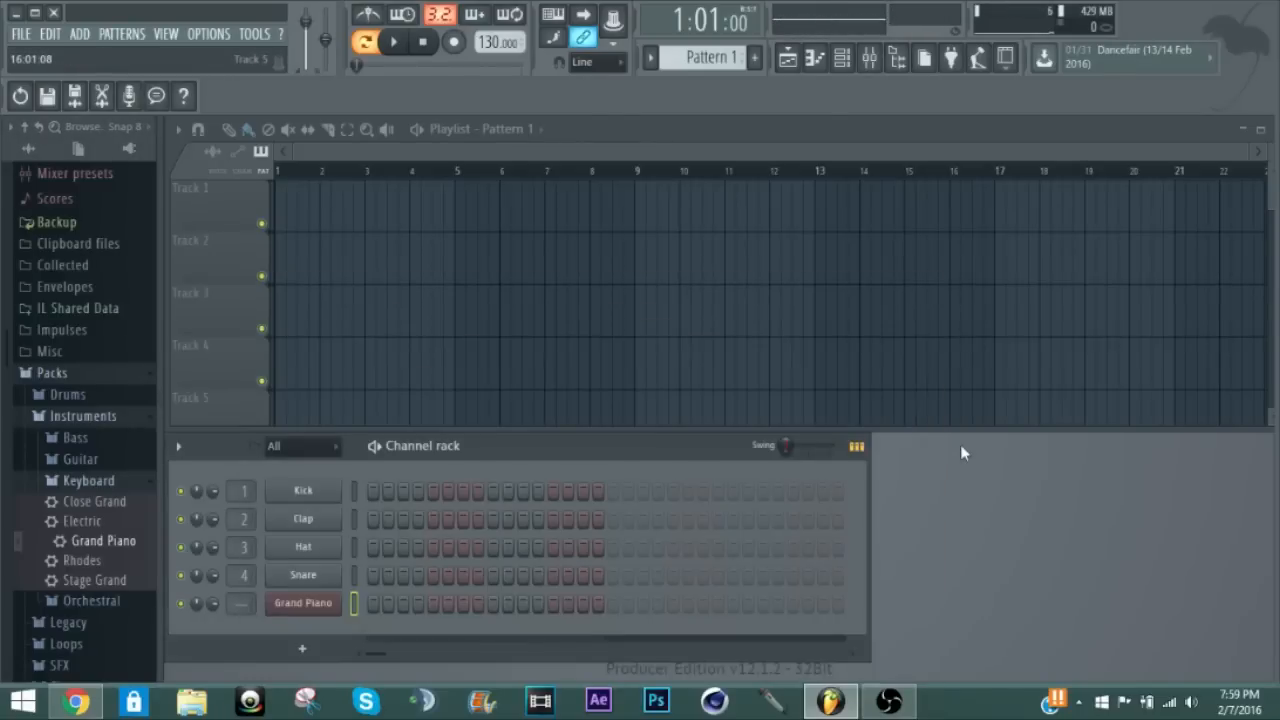